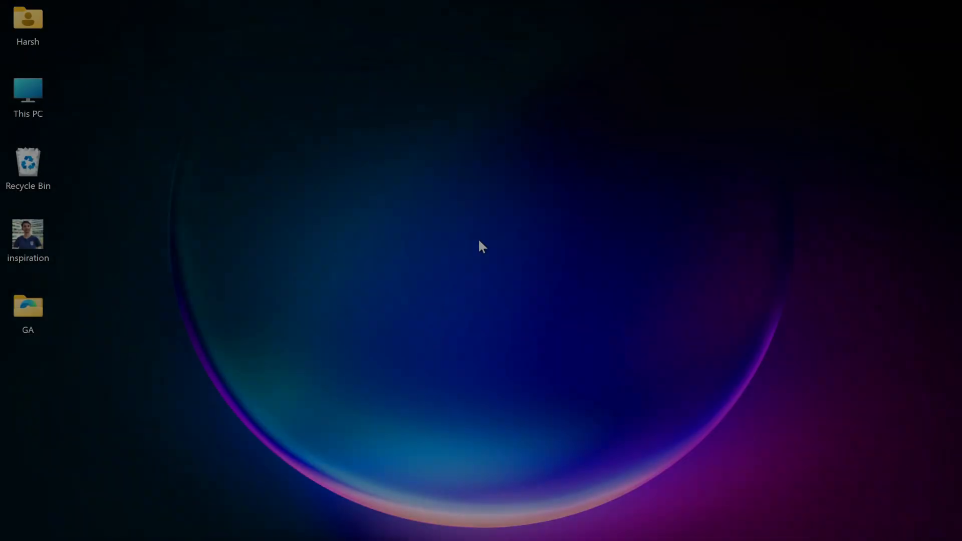
- Open the GA folder and confirm the academics, contact, personal, index pages and both images are present
{"action": "double_click", "coordinate": [28, 306]}
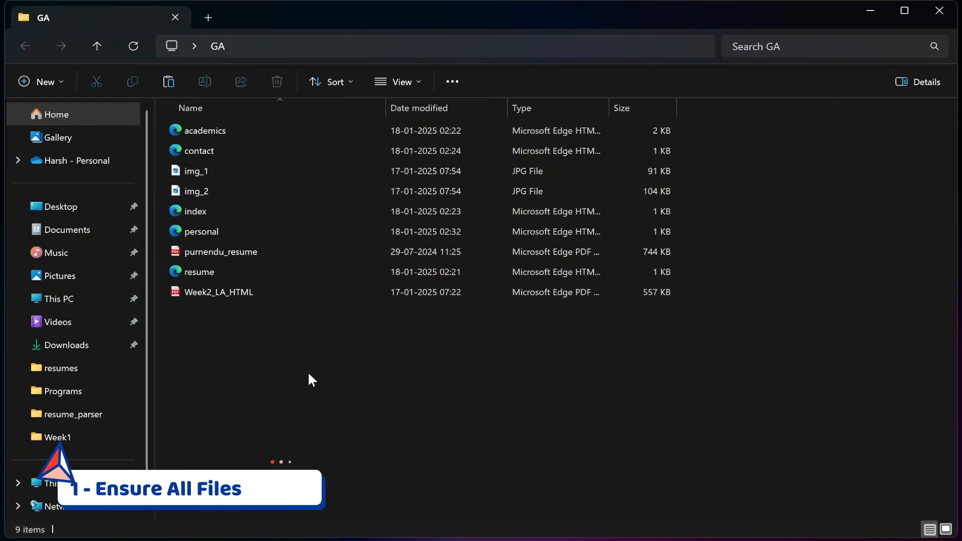
{"action": "left_click", "coordinate": [205, 130]}
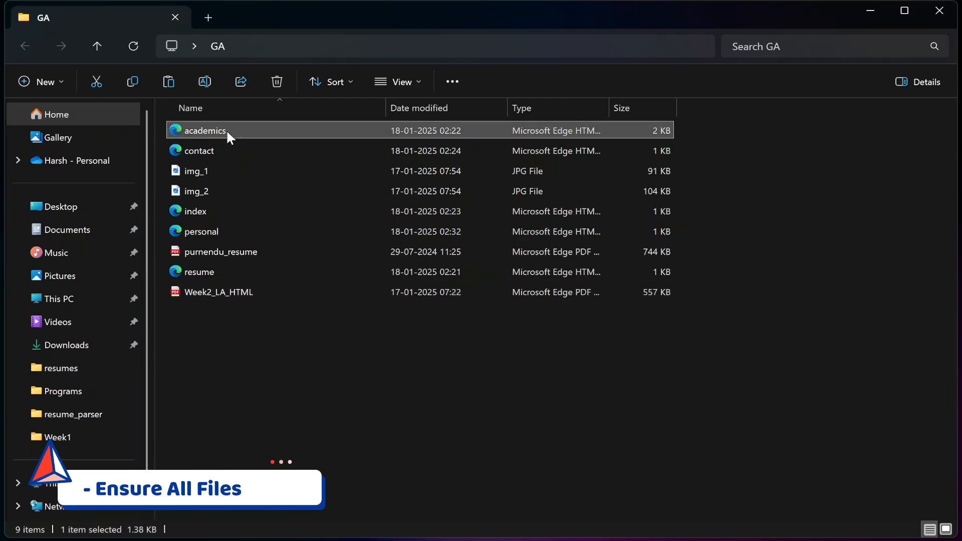
{"action": "left_click", "coordinate": [198, 150]}
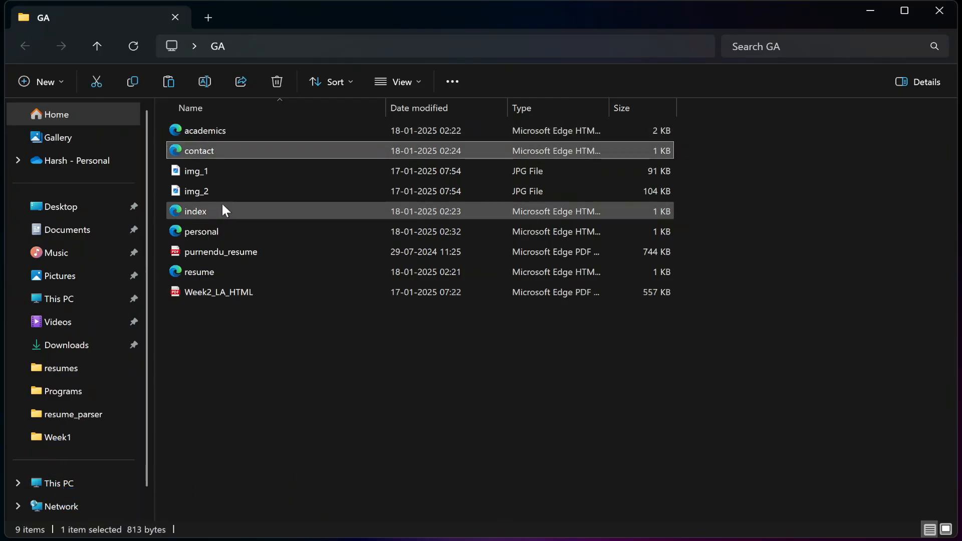
{"action": "left_click", "coordinate": [200, 231]}
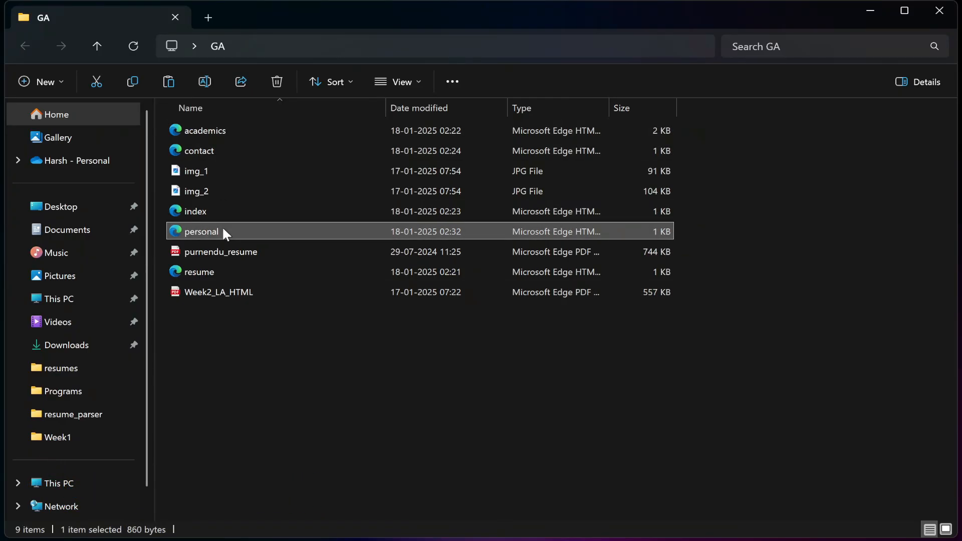
{"action": "left_click", "coordinate": [196, 211]}
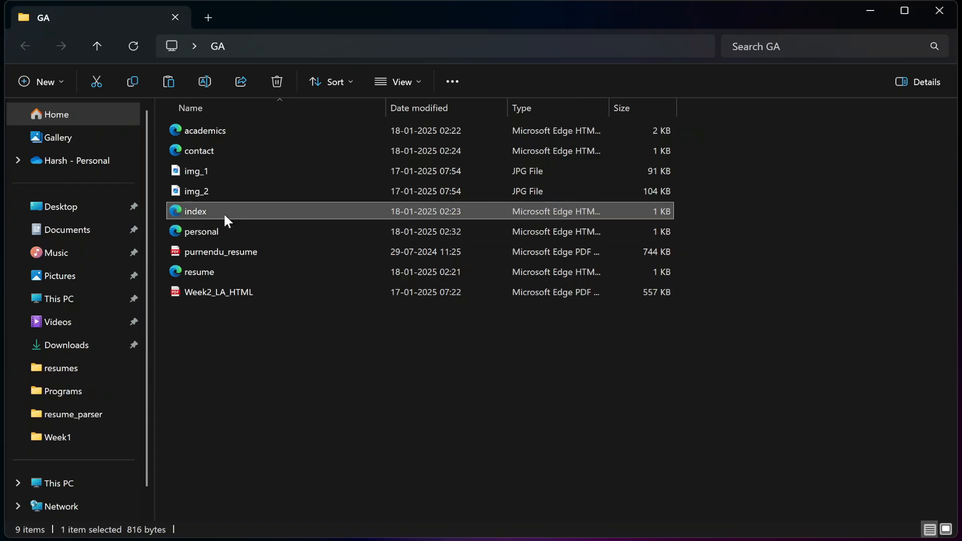
{"action": "left_click", "coordinate": [196, 191]}
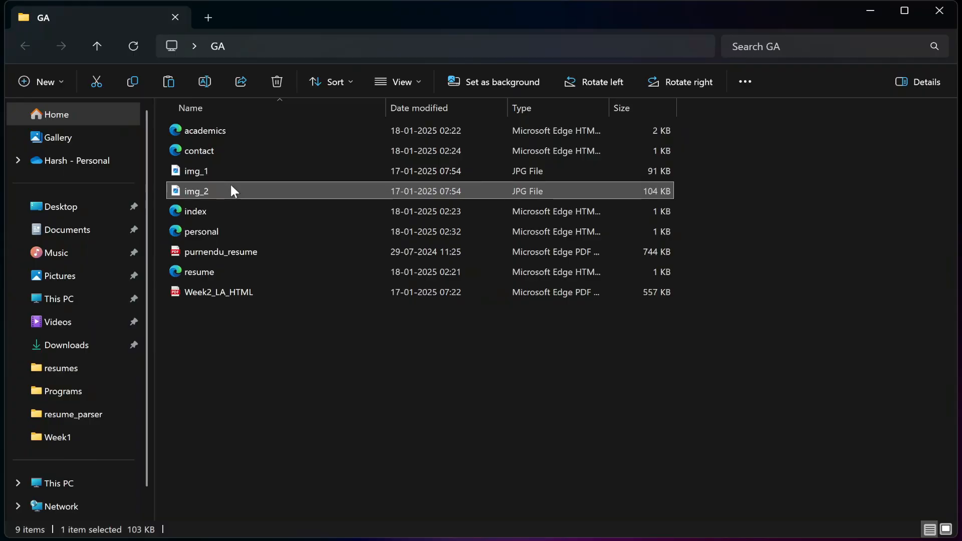
{"action": "left_click", "coordinate": [196, 170]}
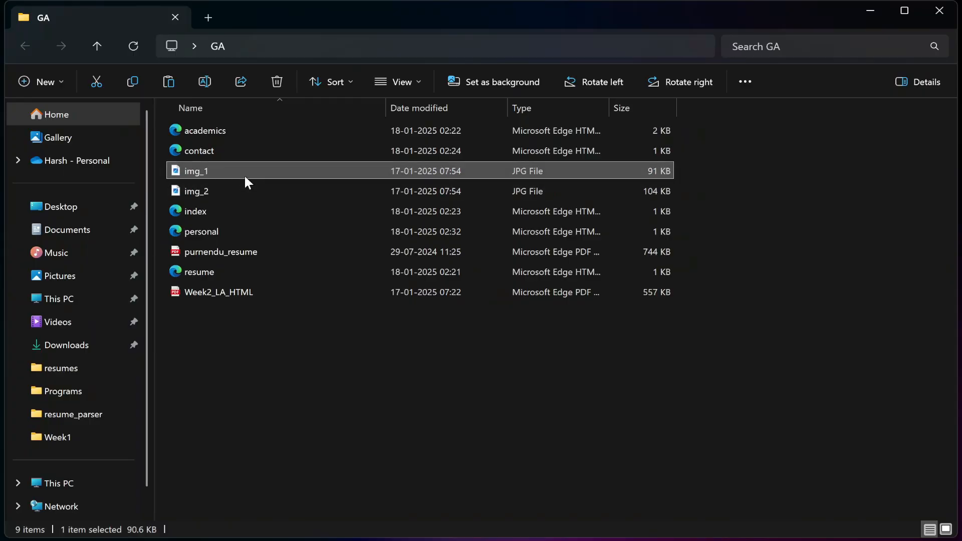
- Clear the selection and pick out the Week2_LA_HTML assignment instructions PDF
{"action": "left_click", "coordinate": [220, 252]}
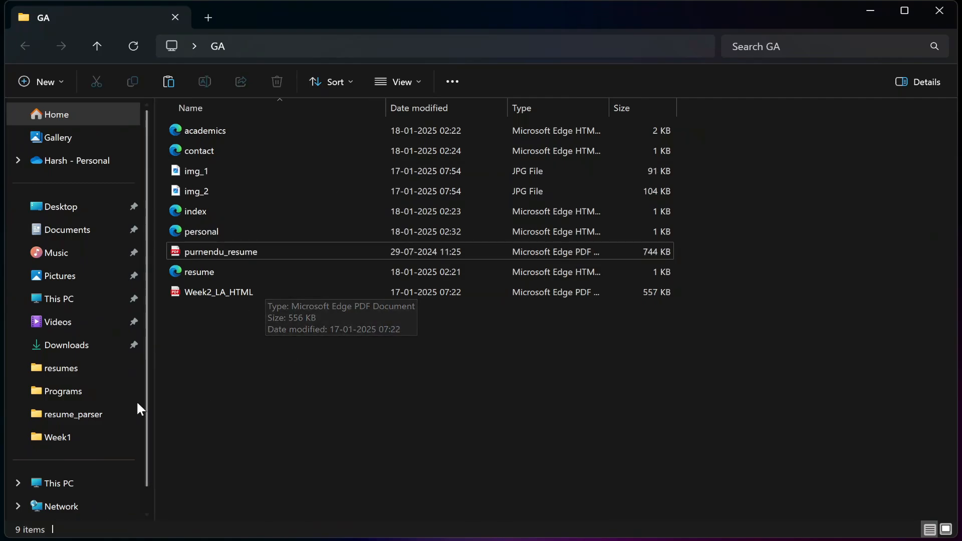
{"action": "left_click", "coordinate": [205, 130]}
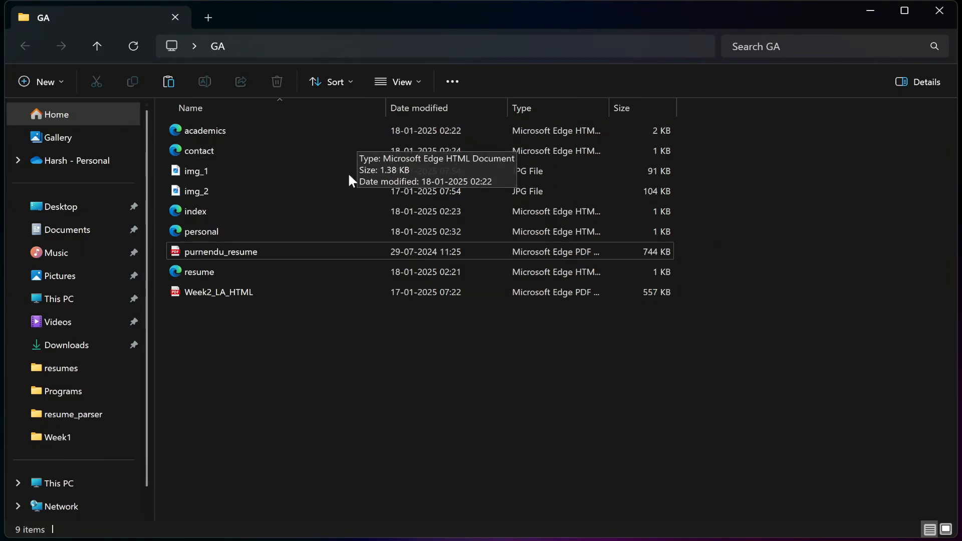
{"action": "left_click", "coordinate": [218, 291]}
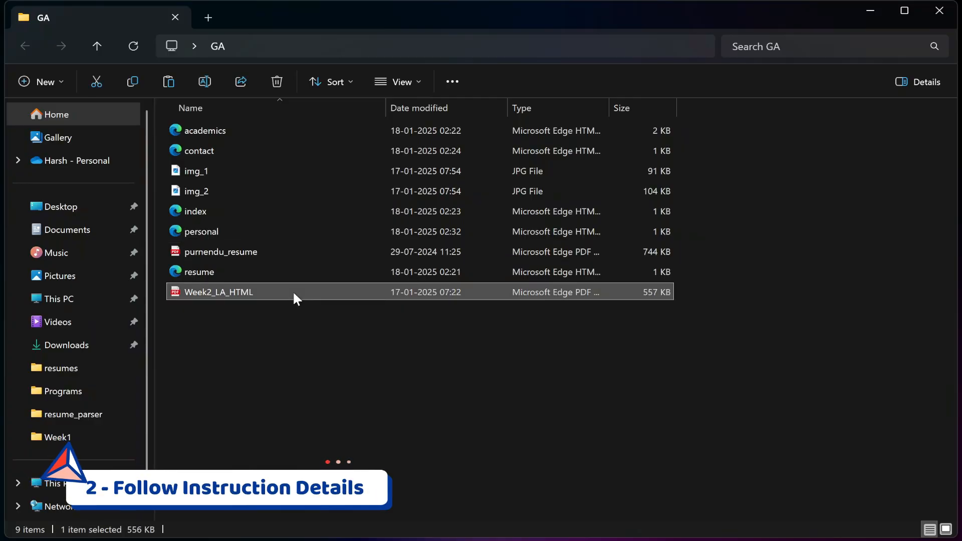
- Open Week2_LA_HTML.pdf in Edge and highlight the footer information requirement
{"action": "double_click", "coordinate": [217, 292]}
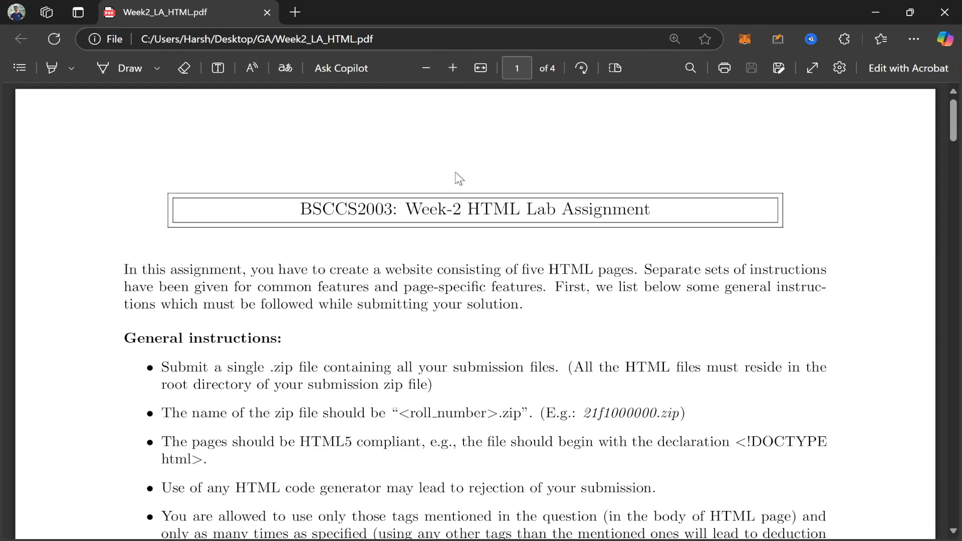
{"action": "scroll", "scroll_direction": "down", "scroll_amount": 3}
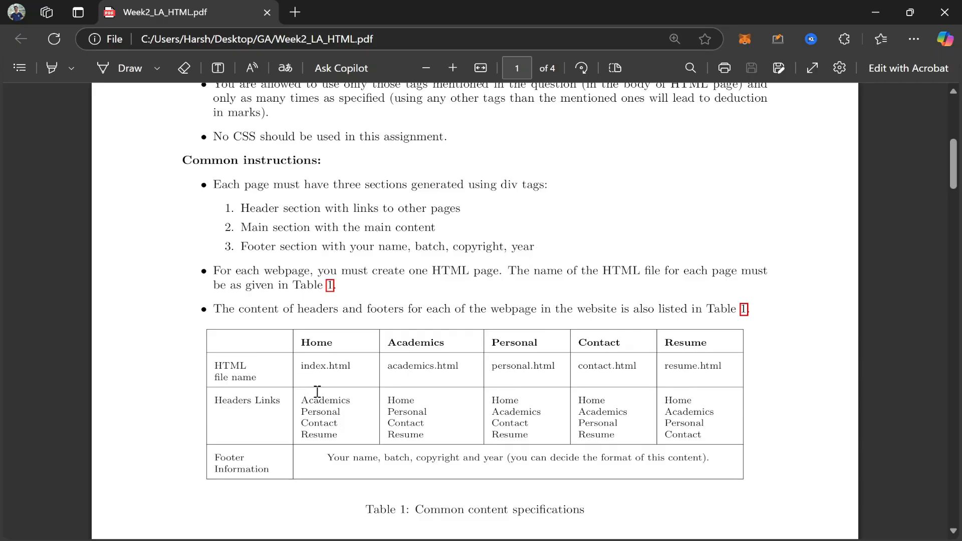
{"action": "left_click_drag", "start_coordinate": [327, 457], "coordinate": [705, 457]}
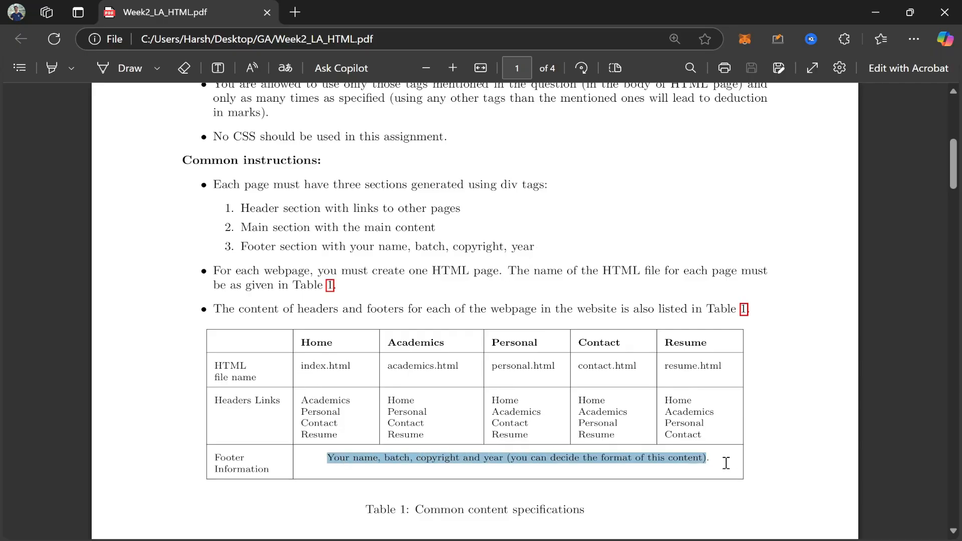
{"action": "scroll", "scroll_direction": "down", "scroll_amount": 3}
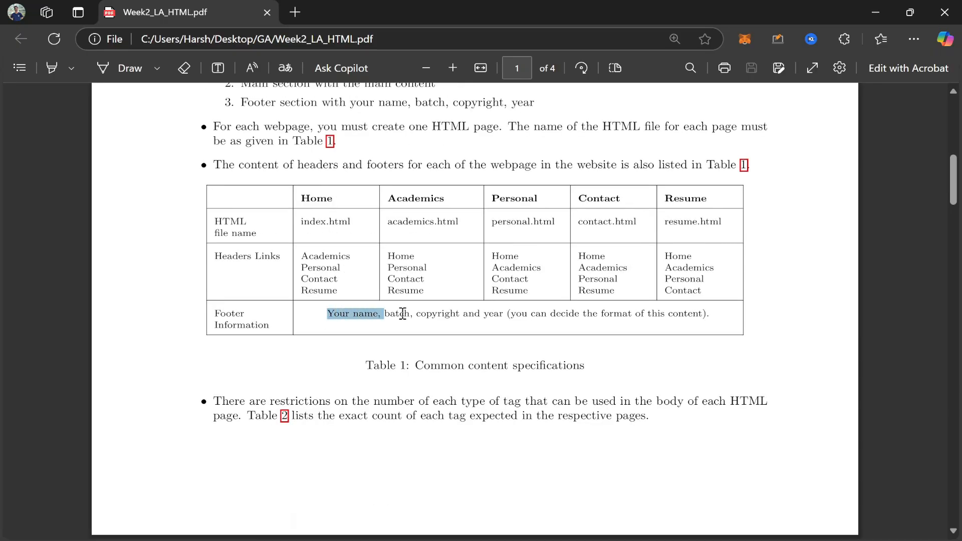
{"action": "left_click_drag", "start_coordinate": [381, 314], "coordinate": [707, 314]}
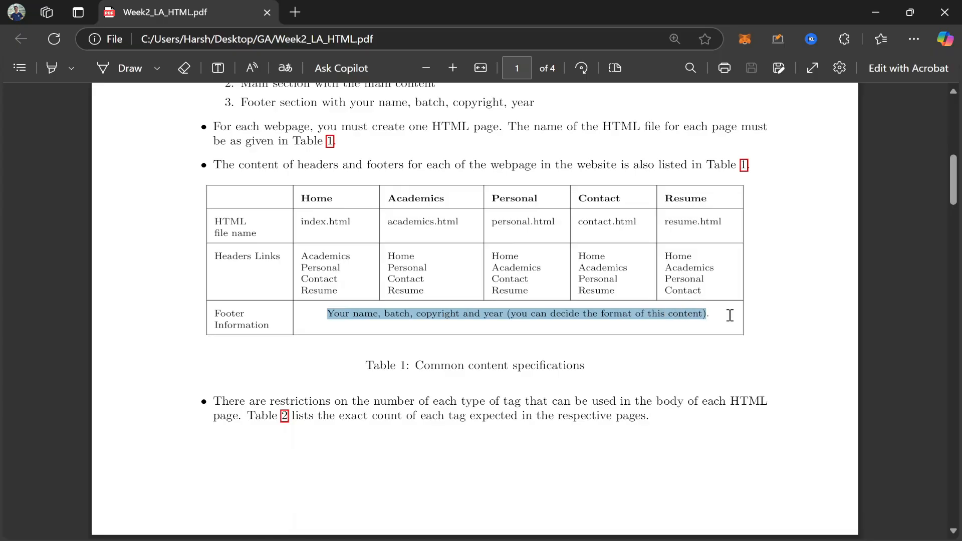
- Scroll to the Page-specific instructions heading and follow the IIT Madras degree site link
{"action": "scroll", "scroll_direction": "down", "scroll_amount": 3}
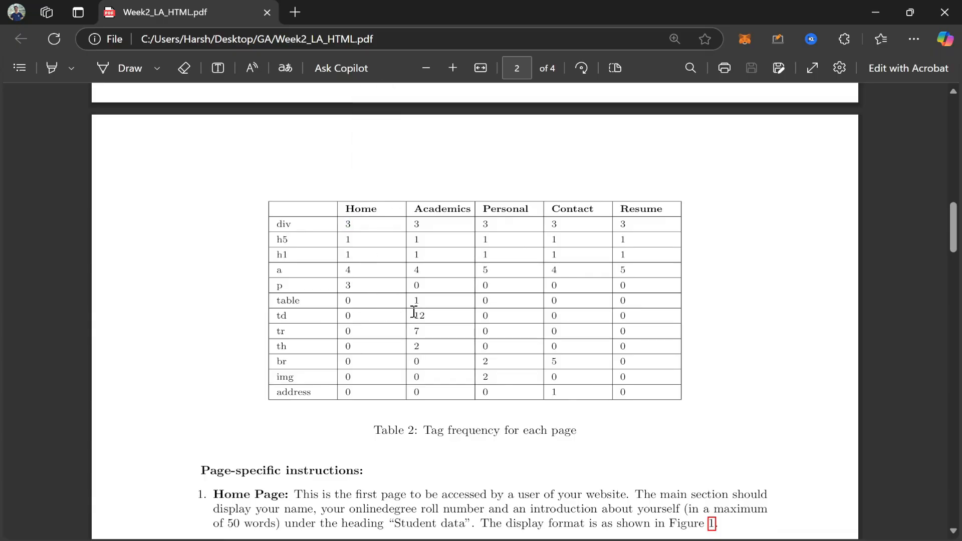
{"action": "mouse_move", "coordinate": [419, 212]}
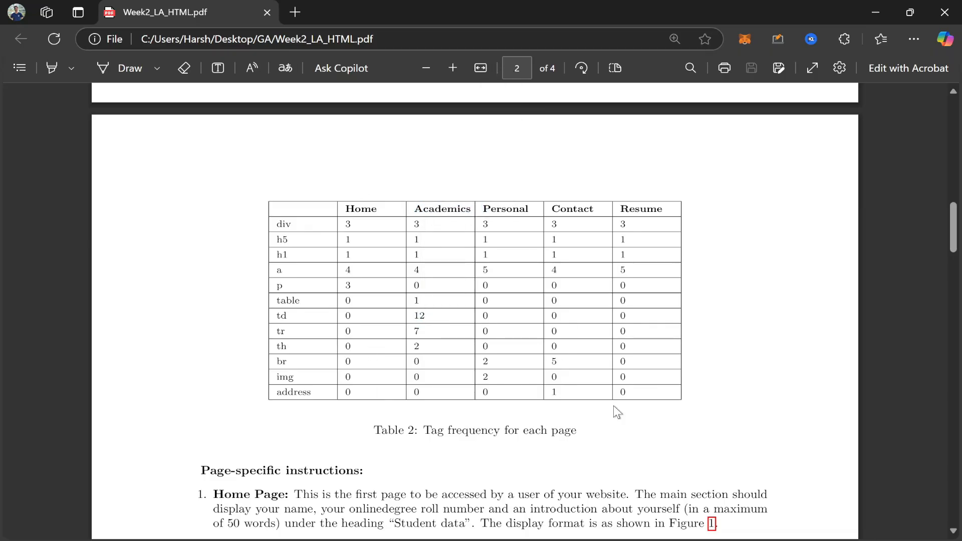
{"action": "scroll", "scroll_direction": "down", "scroll_amount": 3}
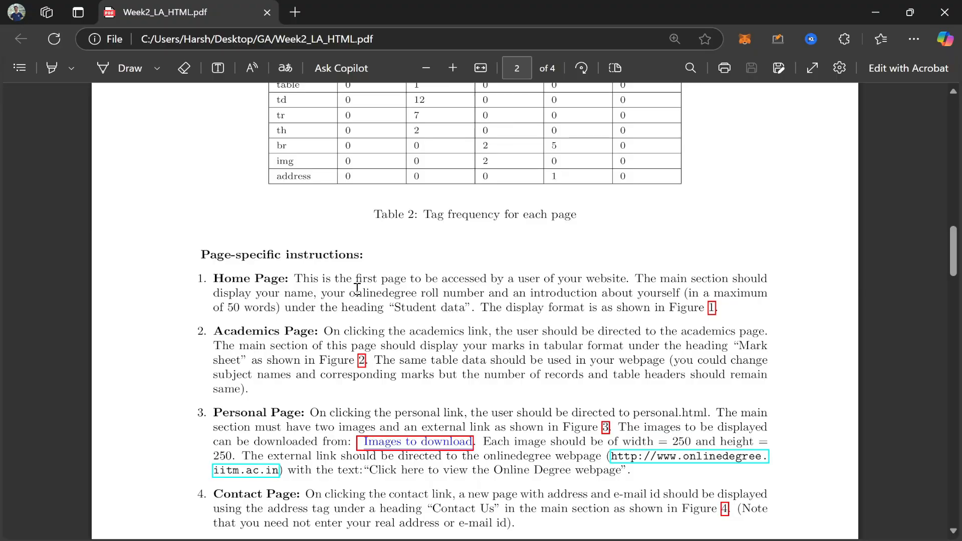
{"action": "double_click", "coordinate": [280, 254]}
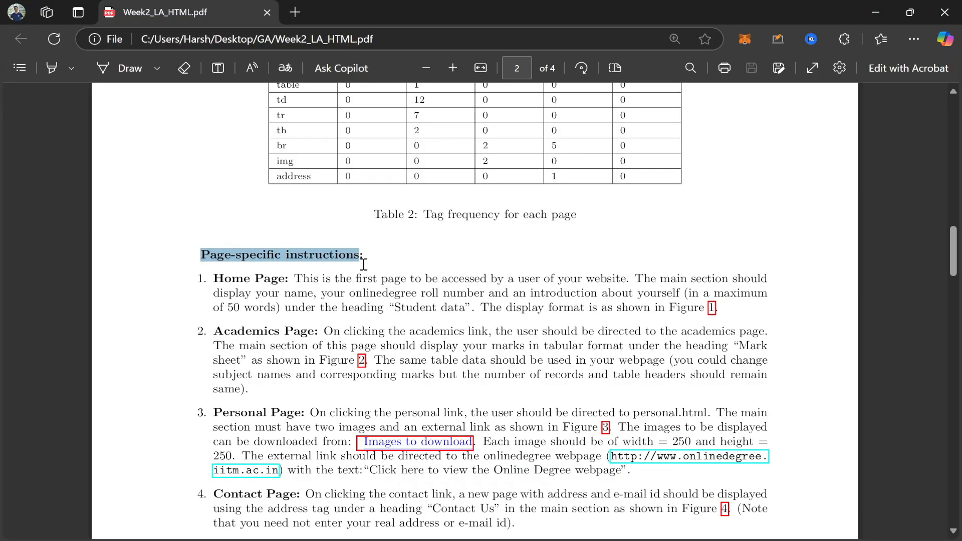
{"action": "scroll", "scroll_direction": "down", "scroll_amount": 3}
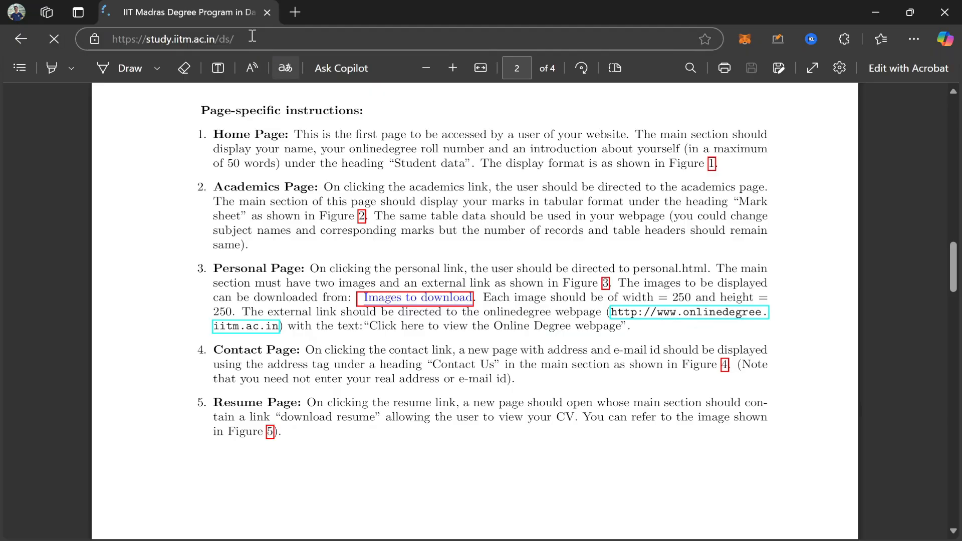
- Return to the PDF, copy the online degree webpage address and close the extra new tab
{"action": "left_click", "coordinate": [171, 39]}
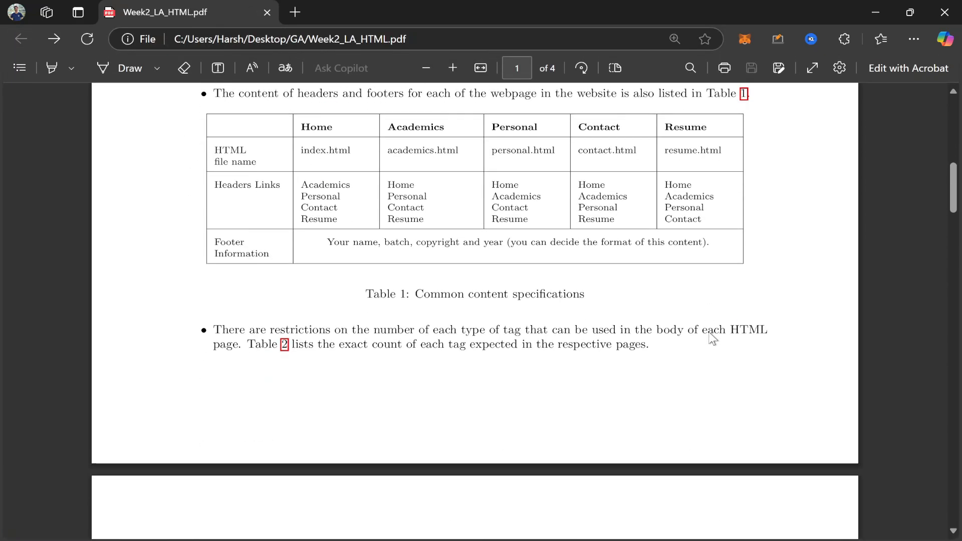
{"action": "scroll", "scroll_direction": "down", "scroll_amount": 3}
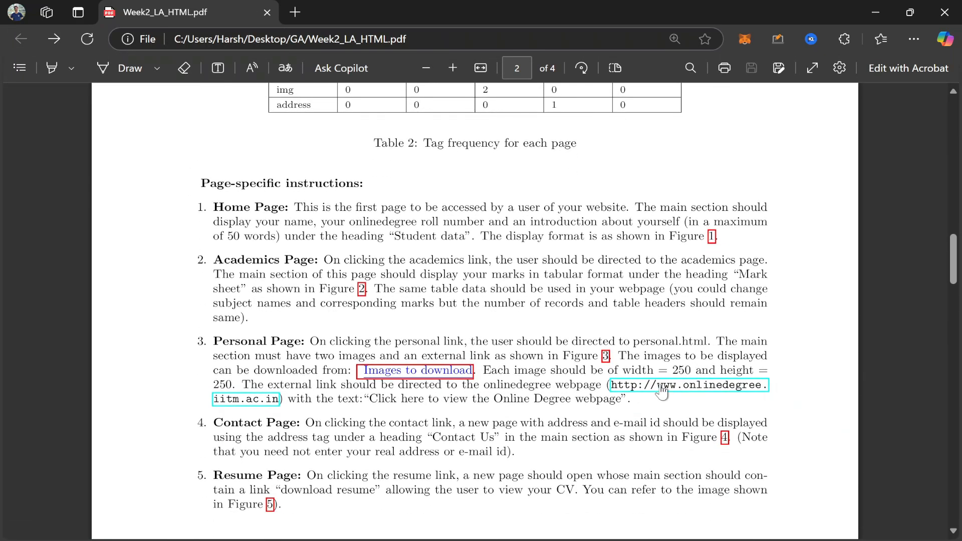
{"action": "right_click", "coordinate": [687, 385]}
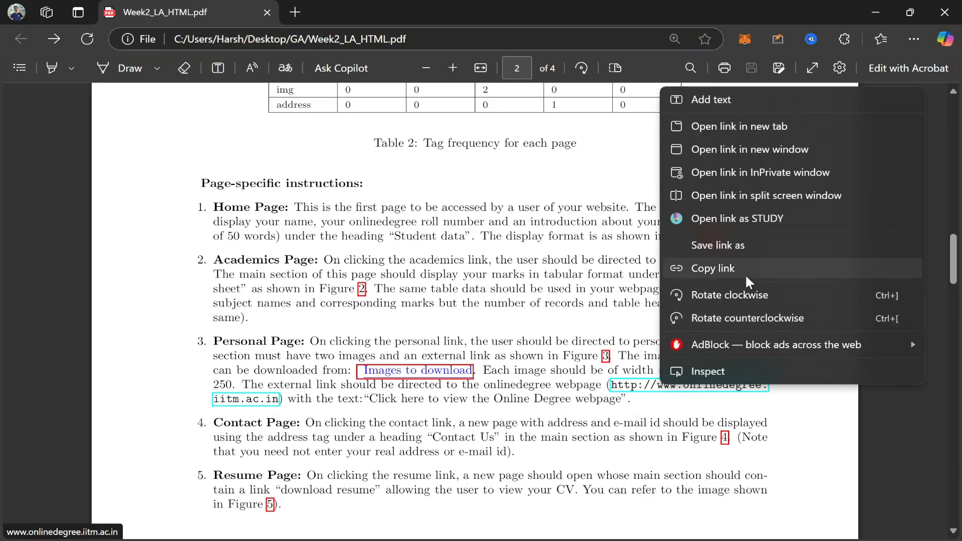
{"action": "left_click", "coordinate": [739, 126]}
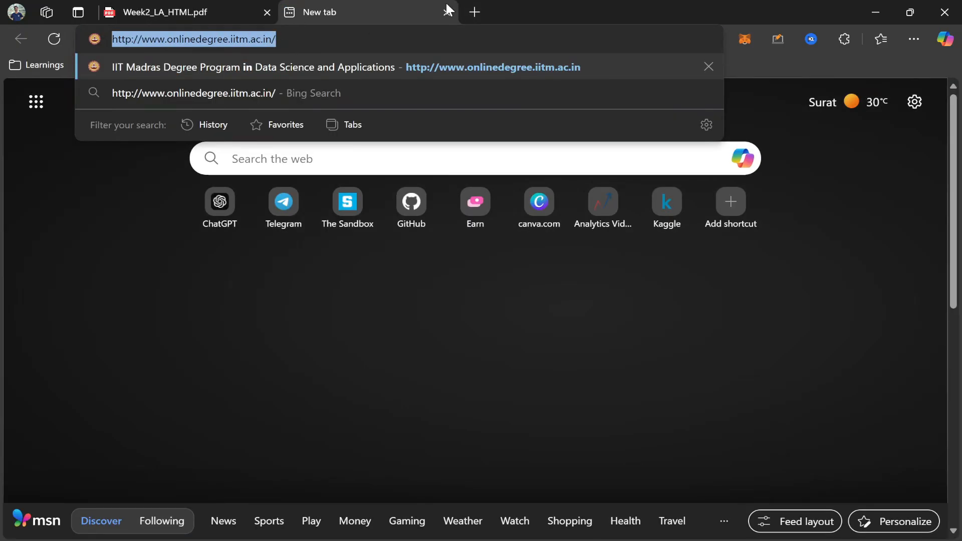
{"action": "left_click", "coordinate": [178, 12]}
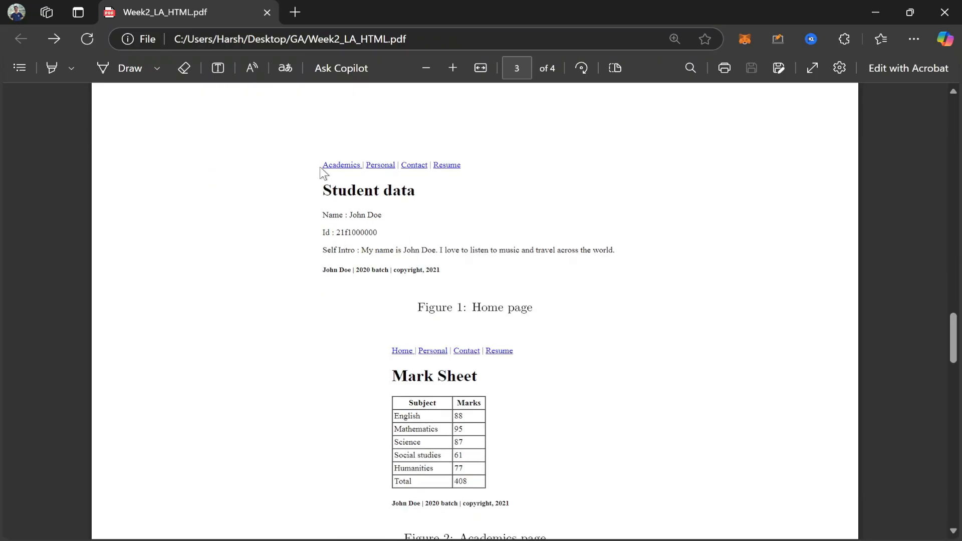
{"action": "scroll", "scroll_direction": "down", "scroll_amount": 3}
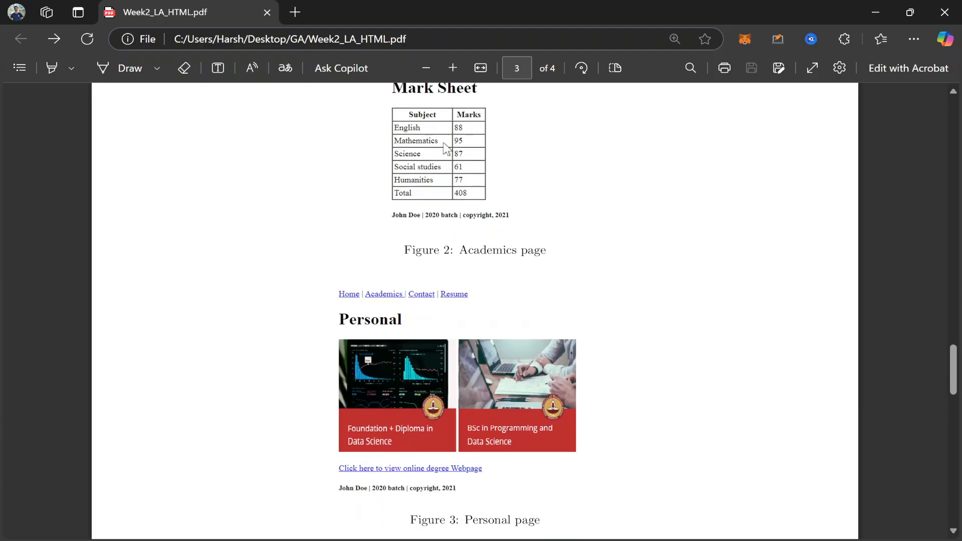
{"action": "scroll", "scroll_direction": "up", "scroll_amount": 3}
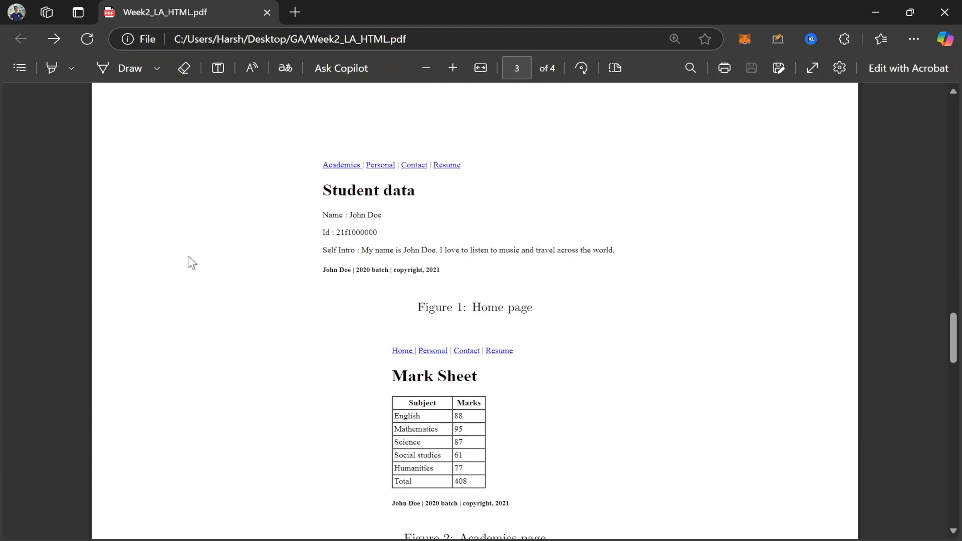
{"action": "scroll", "scroll_direction": "down", "scroll_amount": 3}
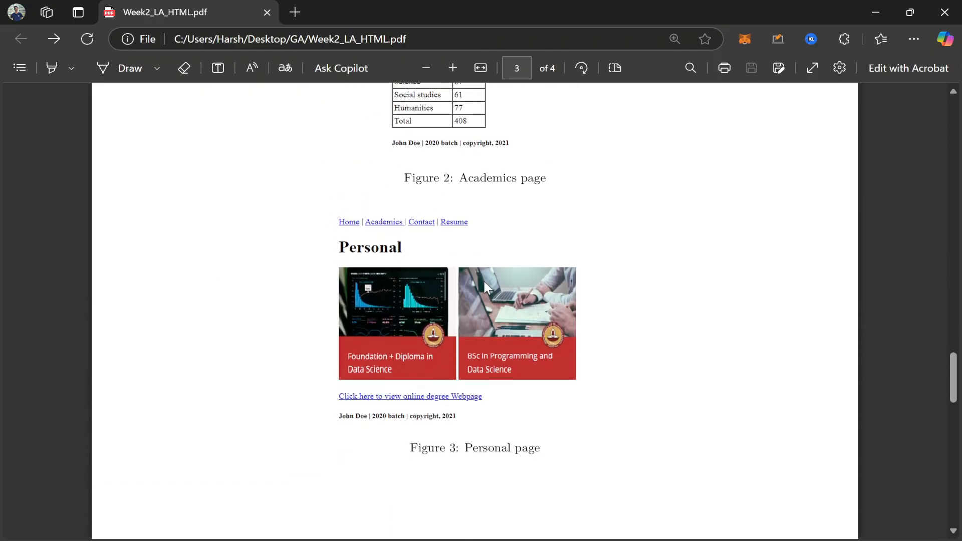
{"action": "scroll", "scroll_direction": "down", "scroll_amount": 3}
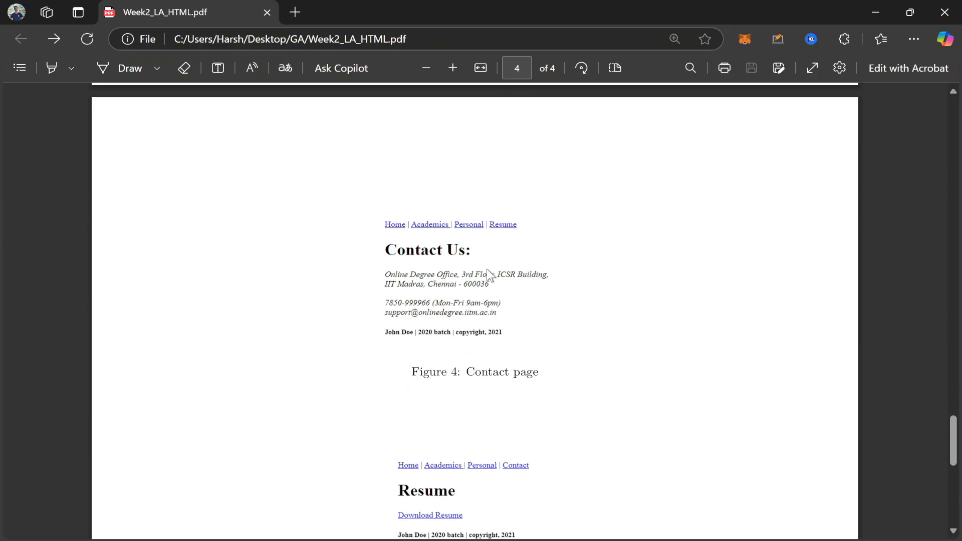
{"action": "scroll", "scroll_direction": "up", "scroll_amount": 3}
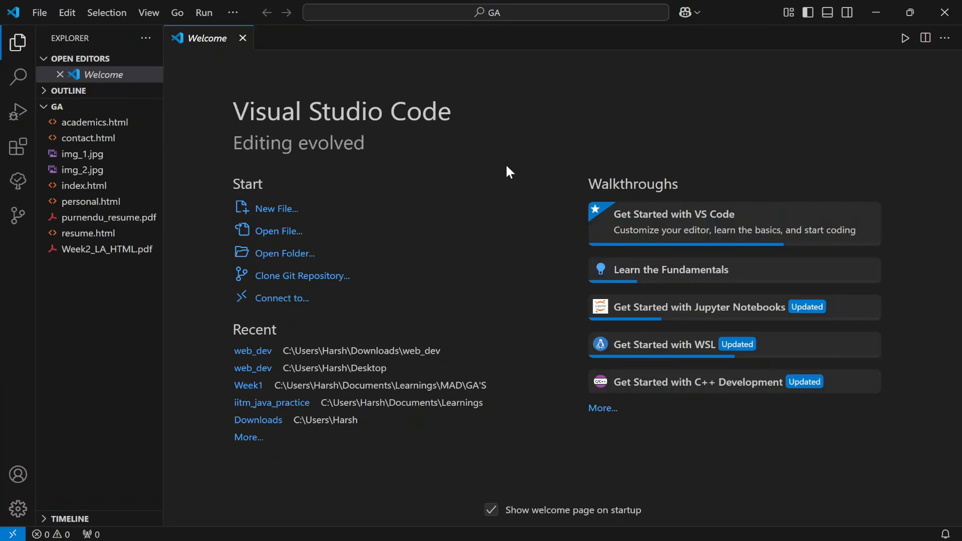
- Count 'div' in index.html, then search '/td' in academics.html showing 12 matches
{"action": "left_click", "coordinate": [243, 38]}
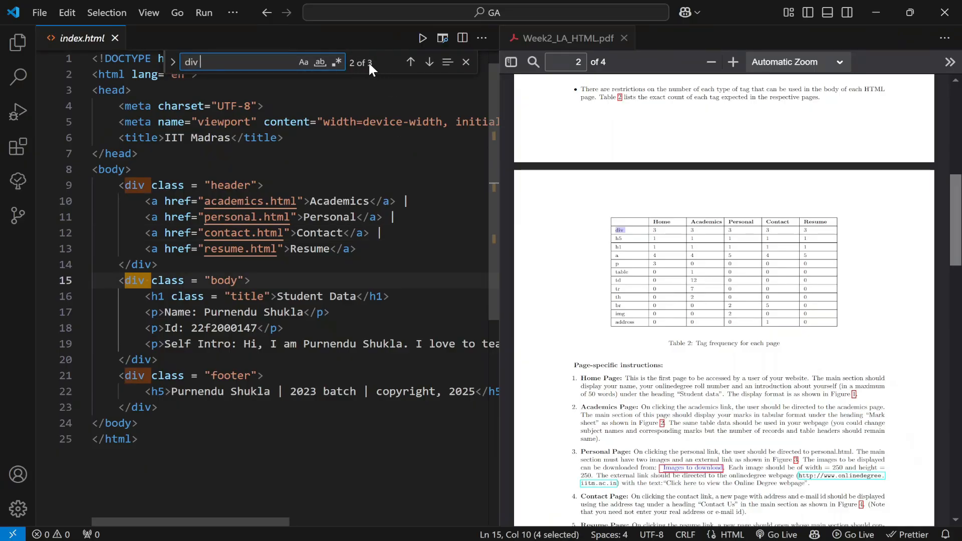
{"action": "mouse_move", "coordinate": [466, 62]}
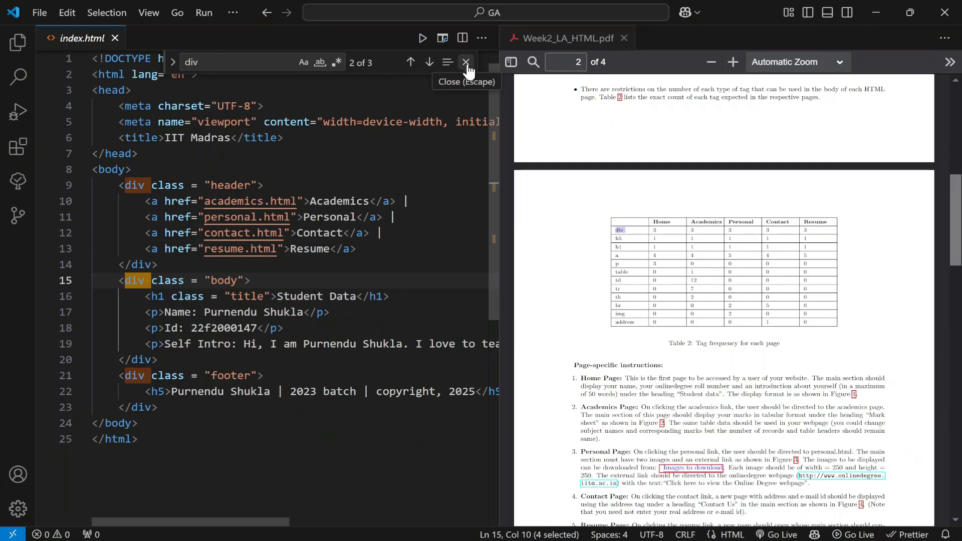
{"action": "left_click", "coordinate": [466, 63]}
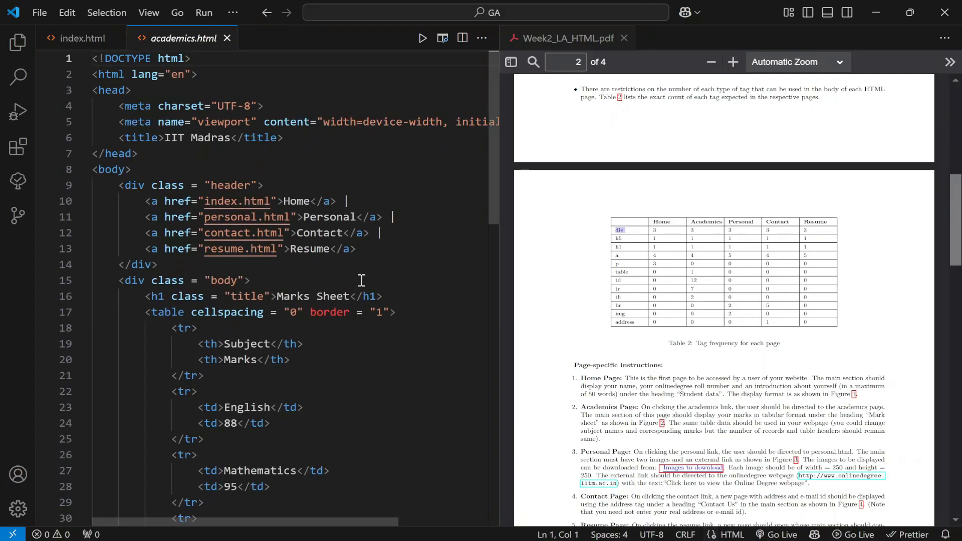
{"action": "mouse_move", "coordinate": [469, 273]}
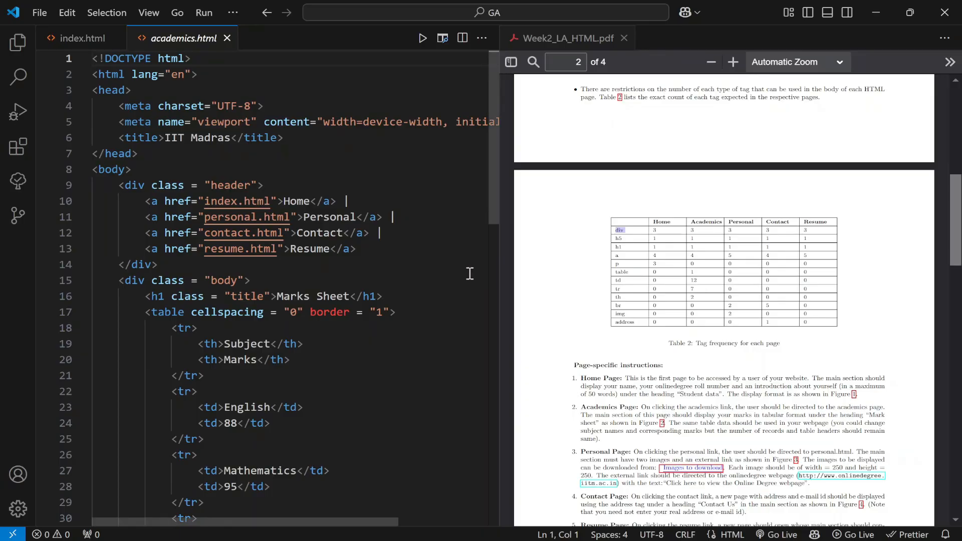
{"action": "type", "text": "td"}
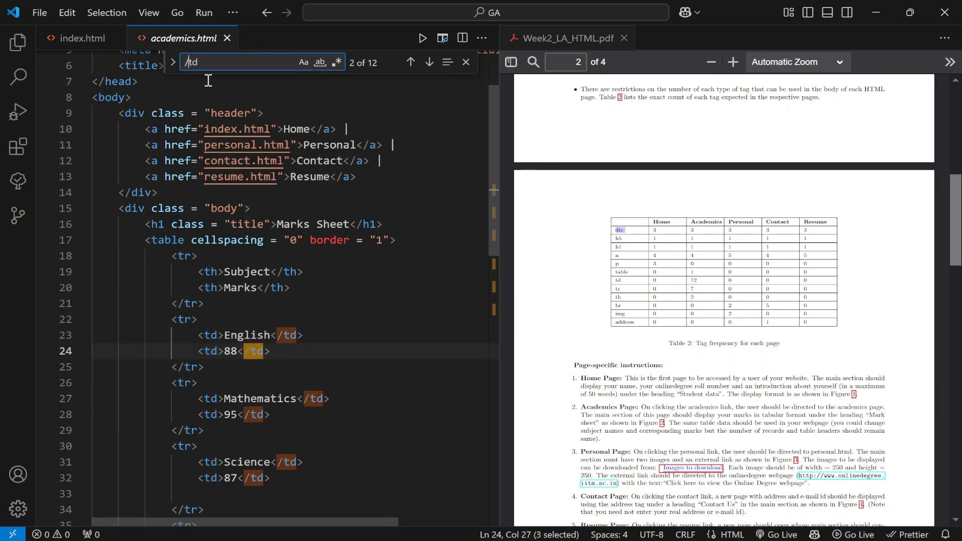
{"action": "mouse_move", "coordinate": [431, 390]}
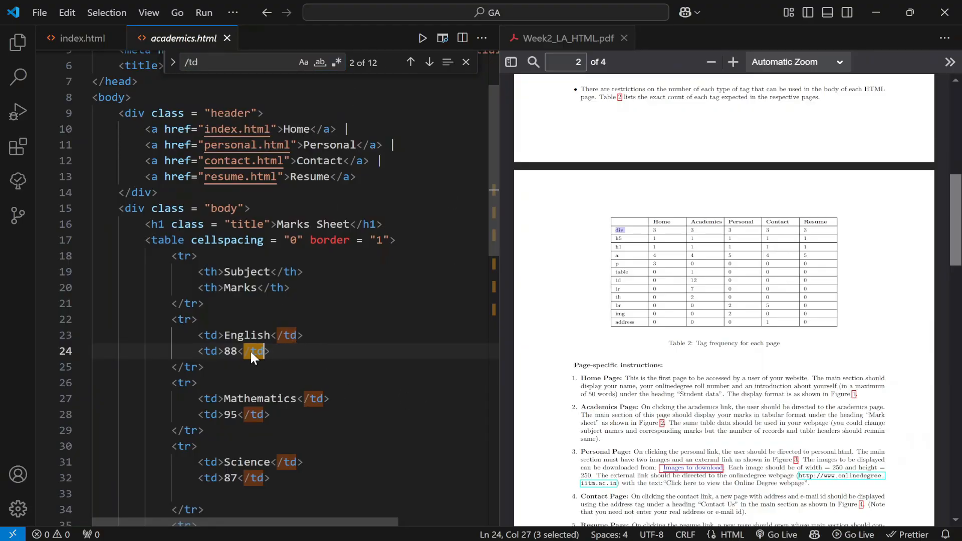
{"action": "mouse_move", "coordinate": [210, 351]}
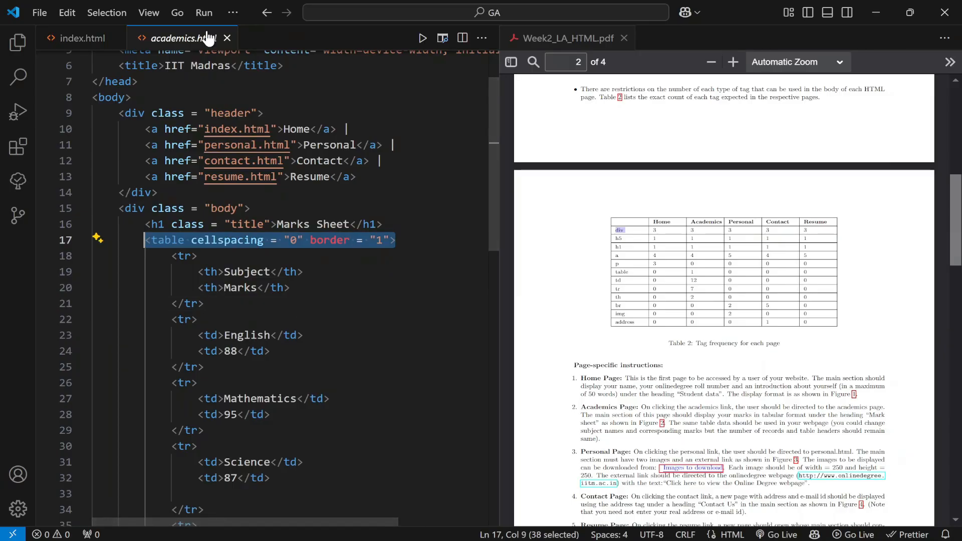
- Count '<a' anchor tags in personal.html, inspect its external link address, and return to index.html
{"action": "left_click", "coordinate": [78, 38]}
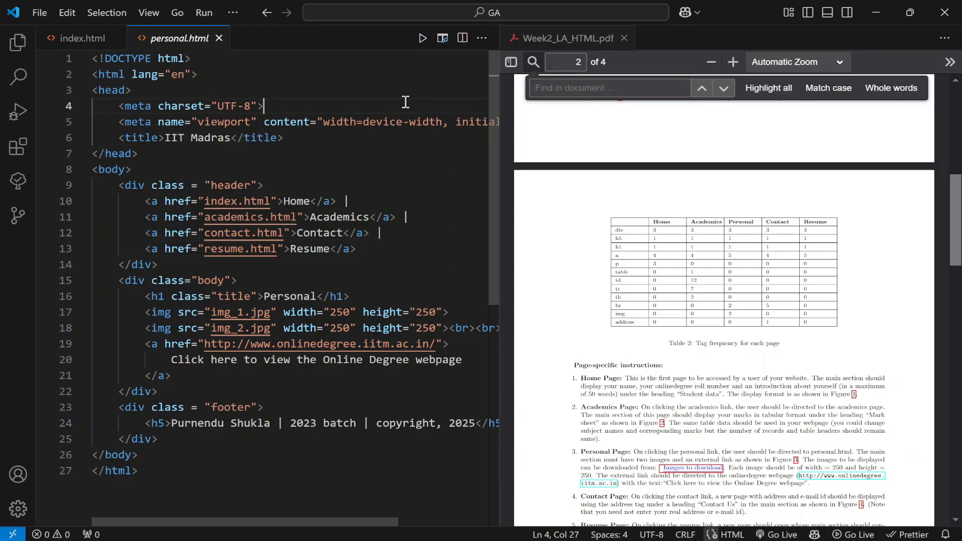
{"action": "key", "text": "ctrl+f"}
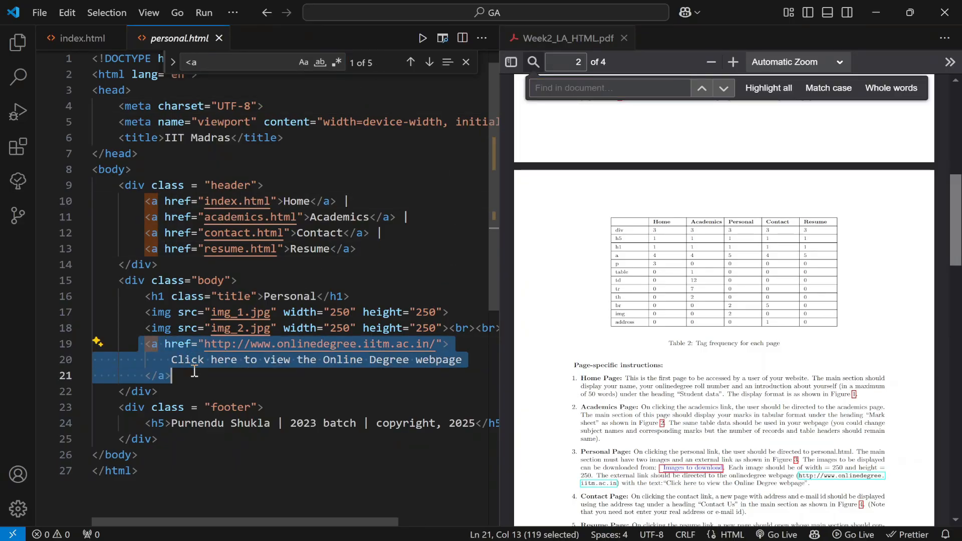
{"action": "double_click", "coordinate": [217, 344]}
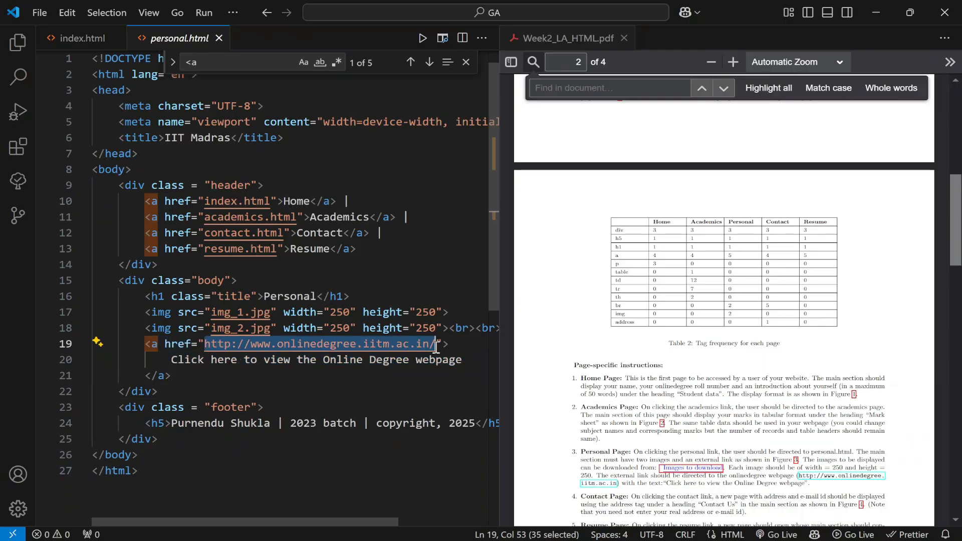
{"action": "left_click", "coordinate": [81, 38]}
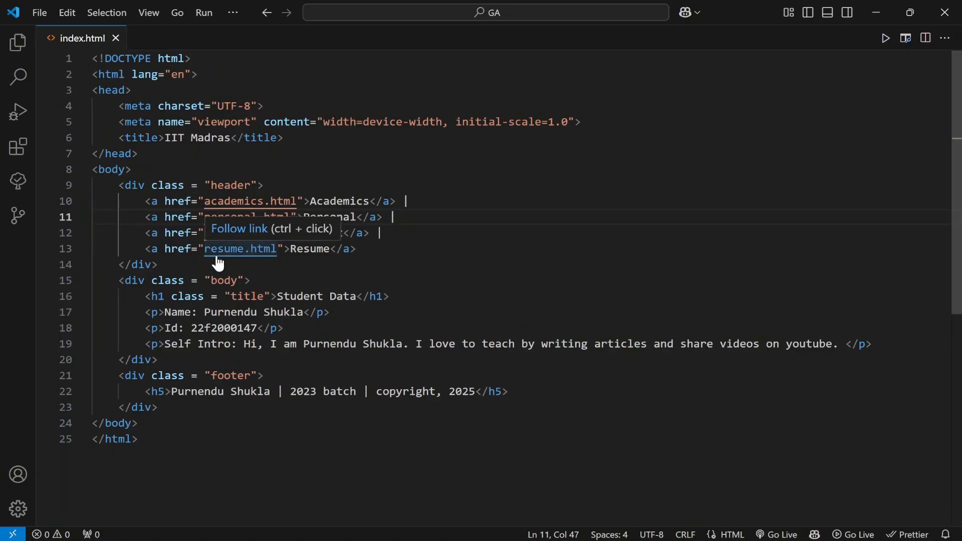
- Review resume.html's download link, then show contact.html beside the assignment PDF
{"action": "left_click", "coordinate": [239, 249]}
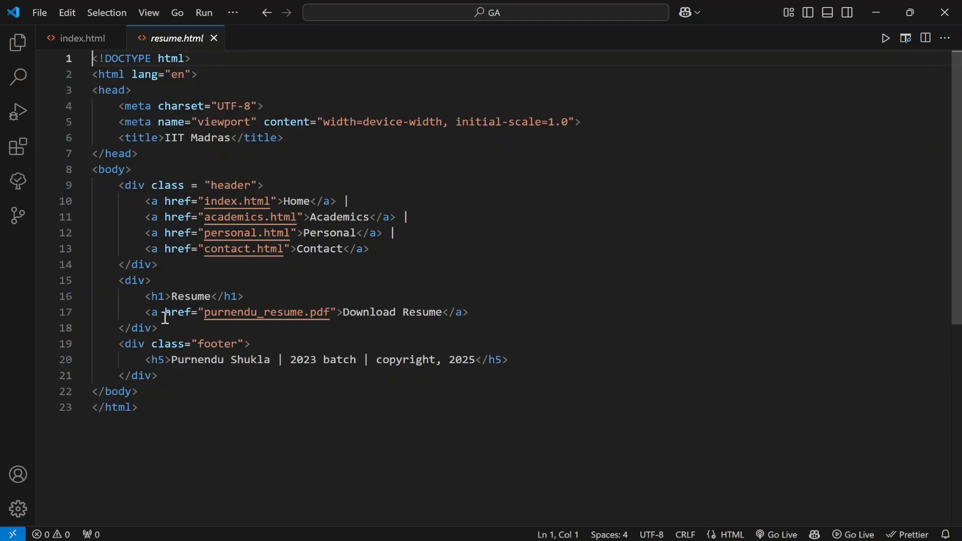
{"action": "left_click", "coordinate": [339, 312]}
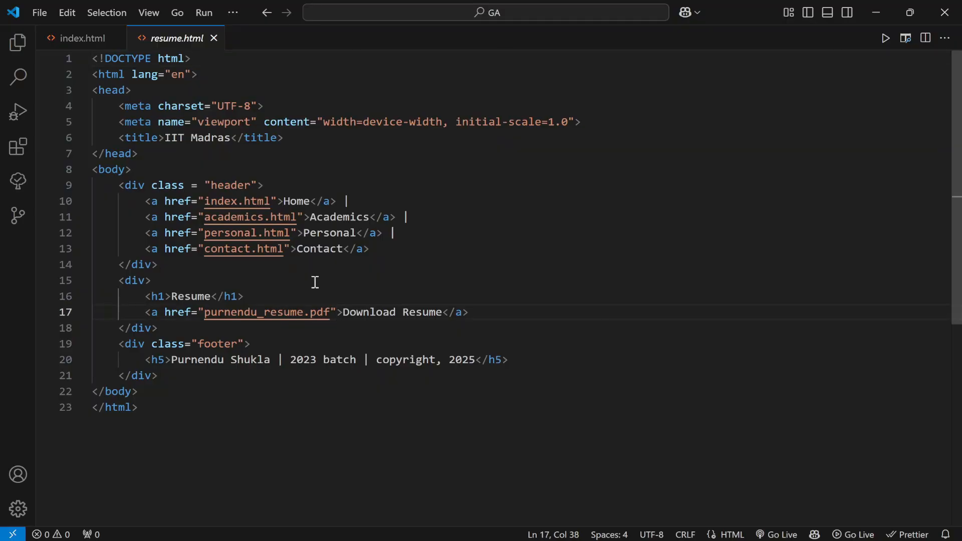
{"action": "left_click", "coordinate": [275, 38]}
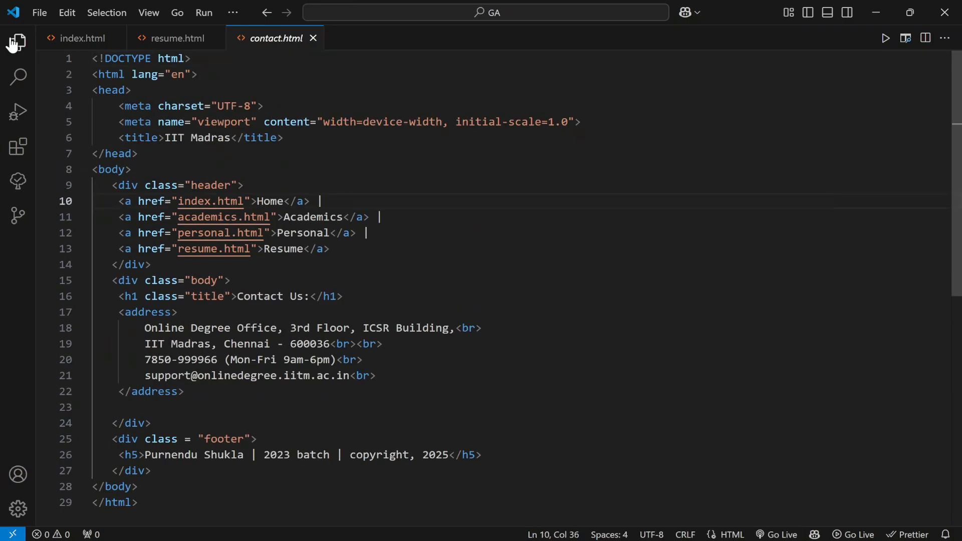
{"action": "left_click", "coordinate": [17, 41]}
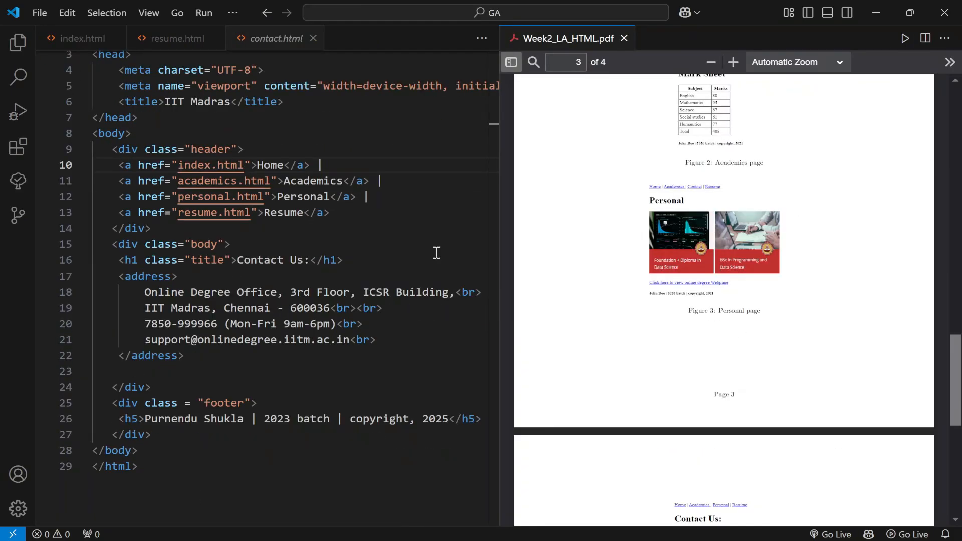
- Select the <br><br> after img_2 in personal.html and compare with the PDF's Personal page figure
{"action": "left_click", "coordinate": [362, 39]}
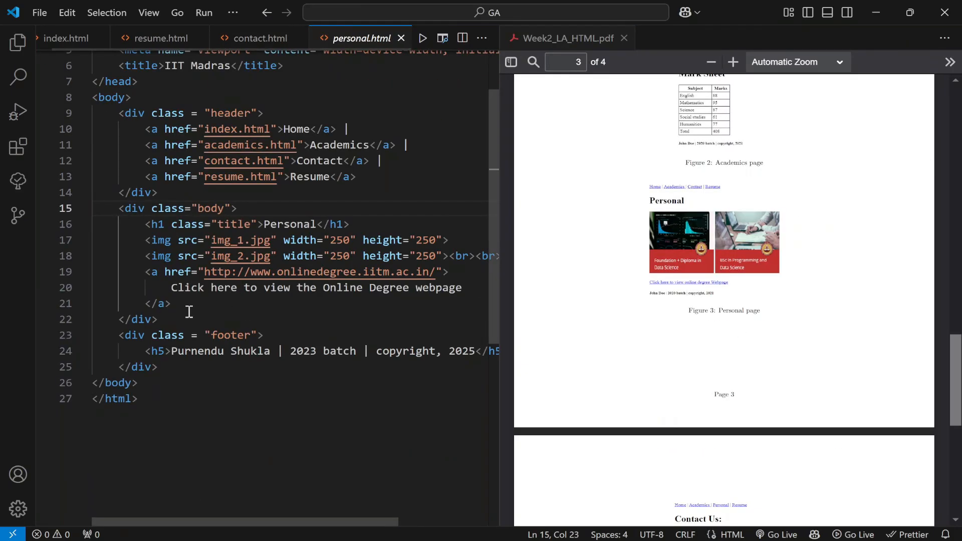
{"action": "left_click_drag", "start_coordinate": [144, 240], "coordinate": [364, 240]}
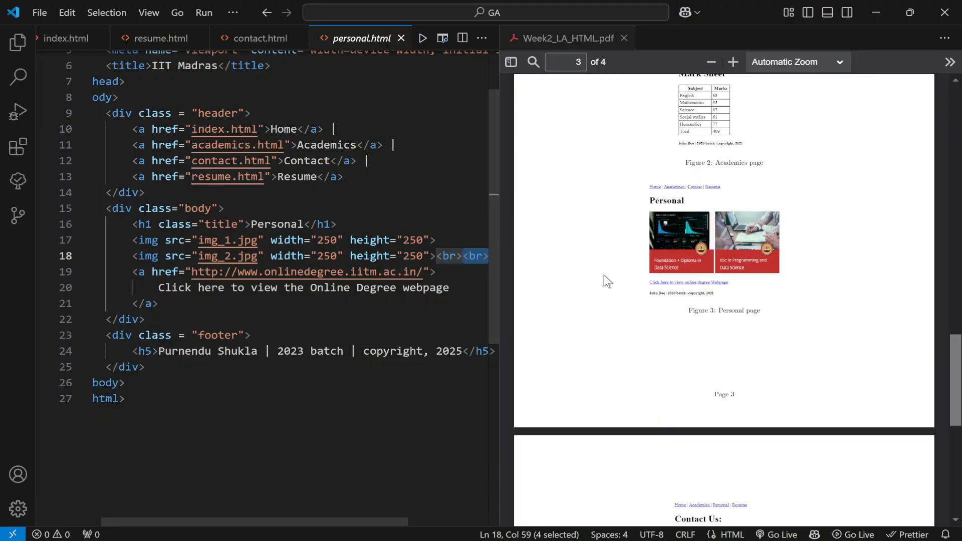
{"action": "mouse_move", "coordinate": [712, 298]}
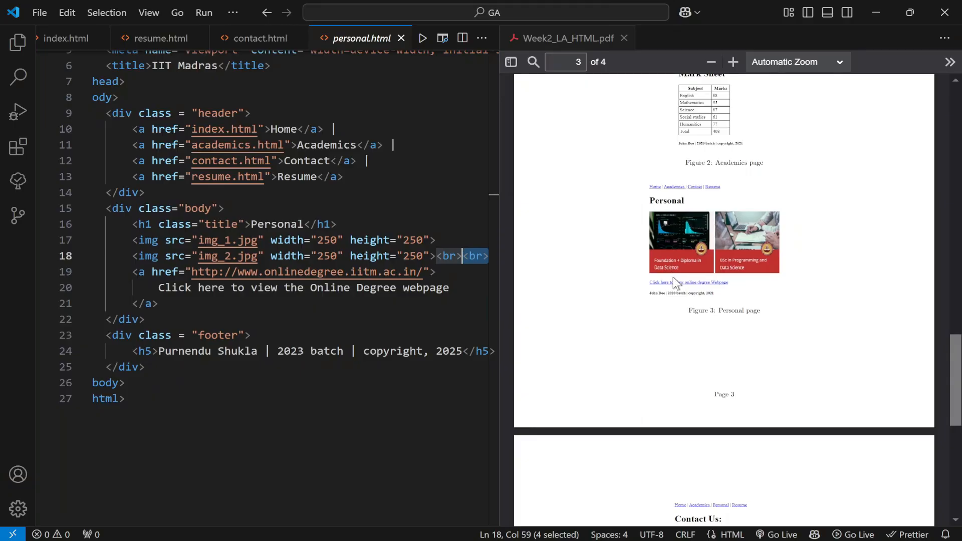
{"action": "left_click", "coordinate": [483, 256]}
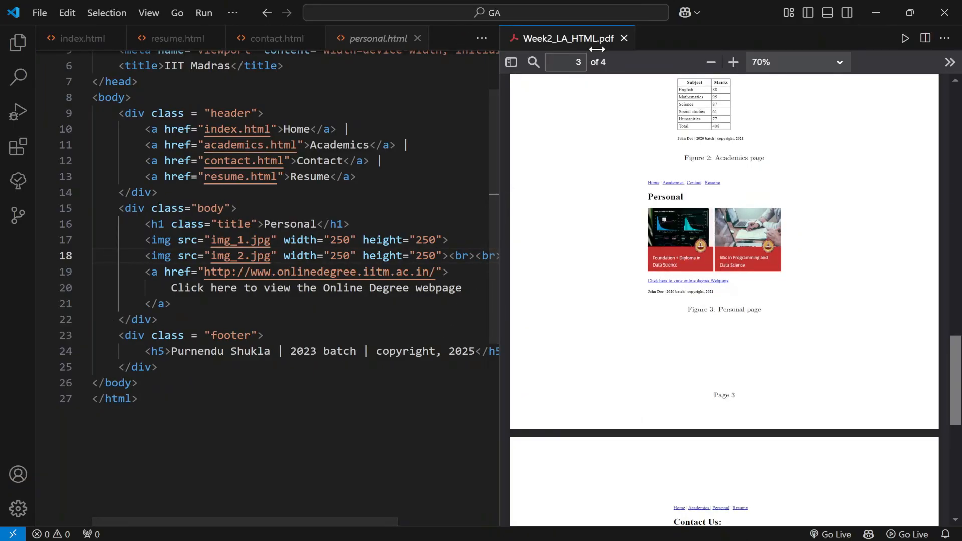
{"action": "left_click", "coordinate": [625, 38]}
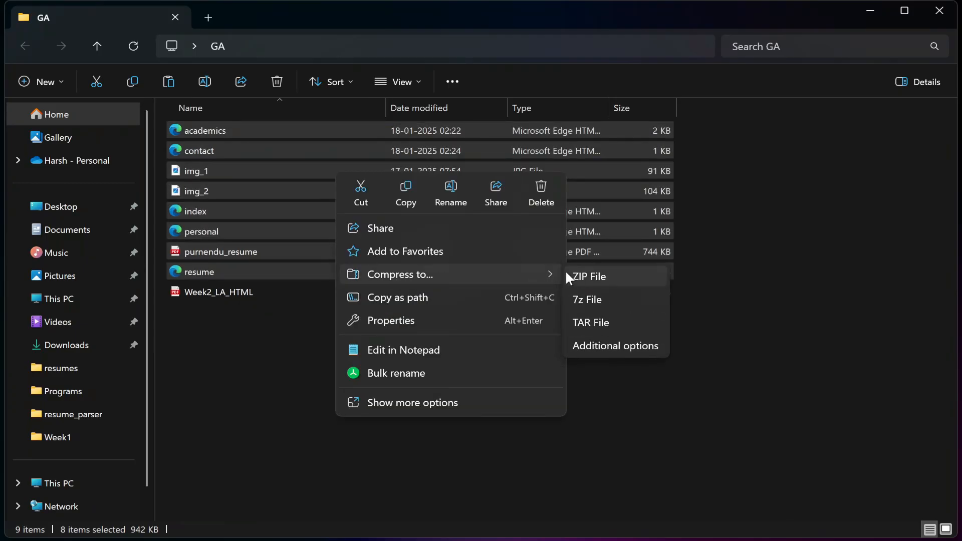
- Compress the selected site files into a ZIP archive named roll_no
{"action": "left_click", "coordinate": [591, 277]}
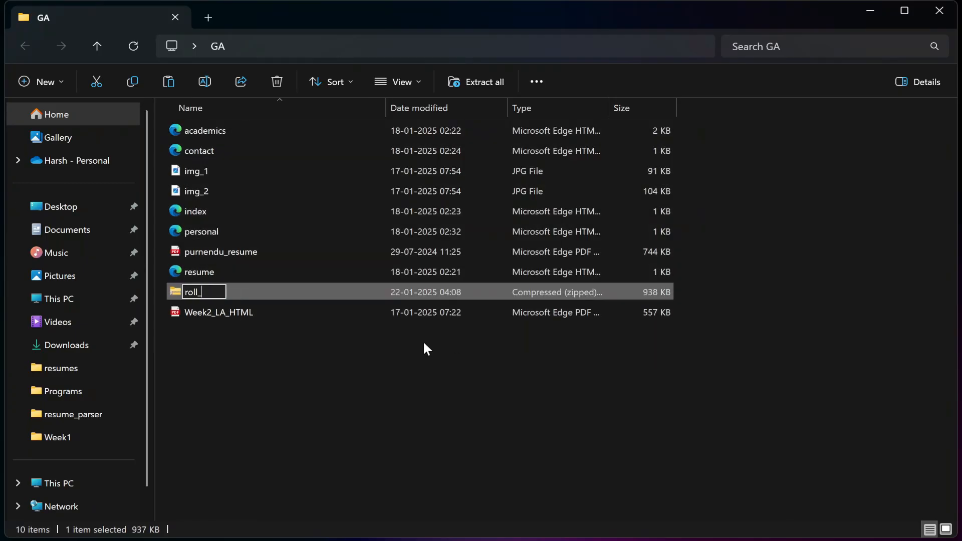
{"action": "type", "text": "no"}
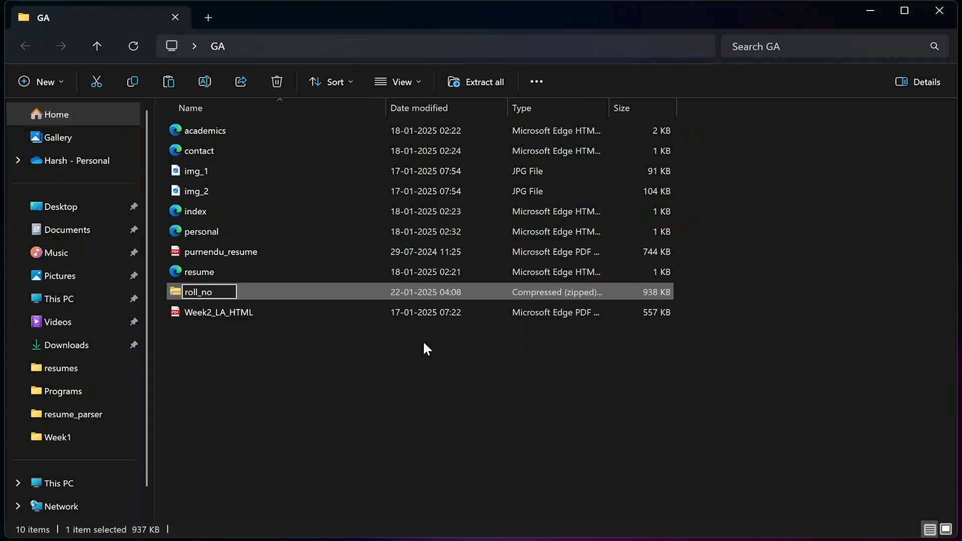
{"action": "left_click", "coordinate": [419, 355]}
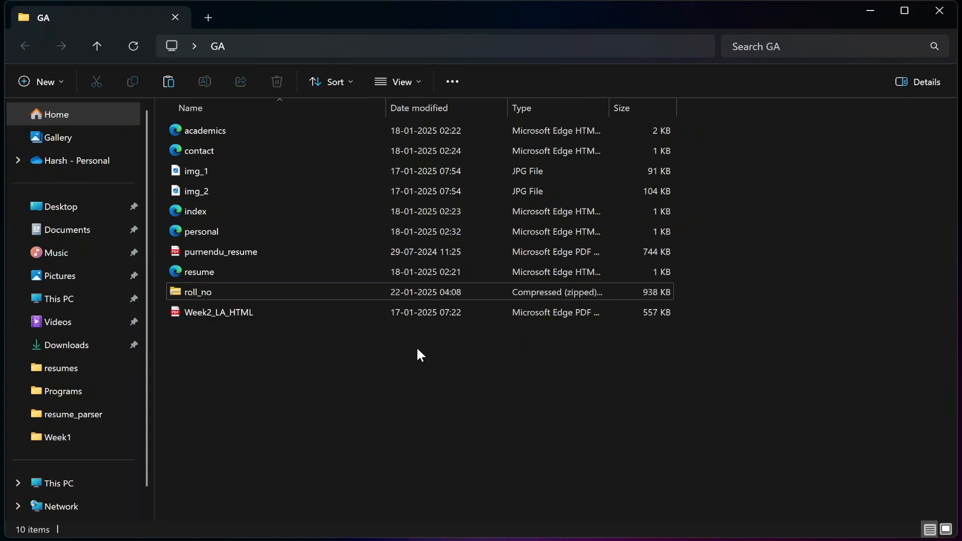
{"action": "left_click", "coordinate": [198, 292]}
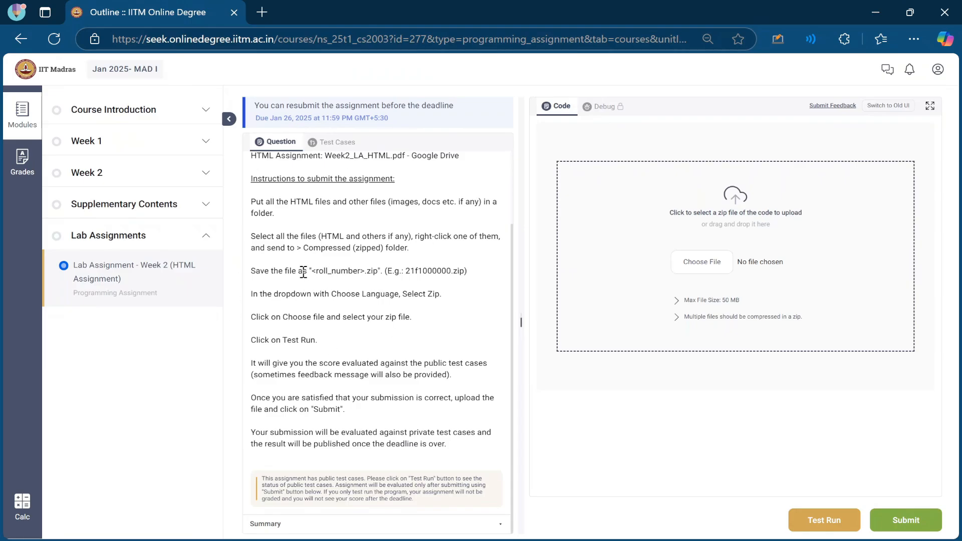
{"action": "left_click_drag", "start_coordinate": [250, 237], "coordinate": [409, 247]}
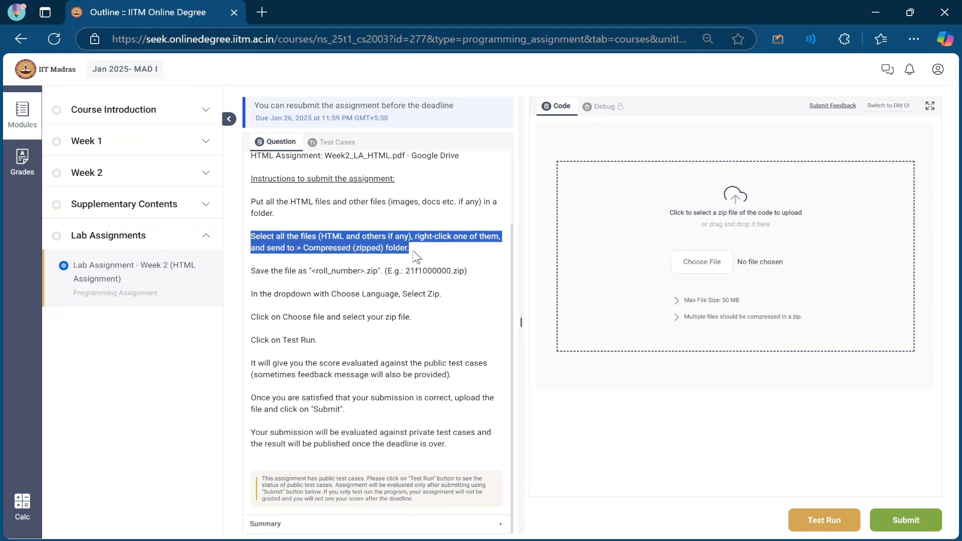
{"action": "left_click", "coordinate": [485, 275]}
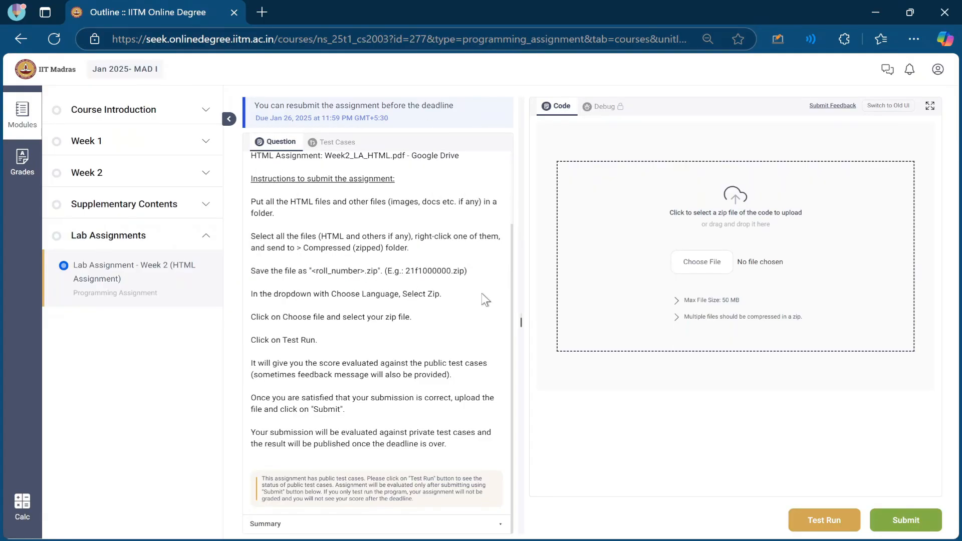
{"action": "left_click", "coordinate": [700, 262]}
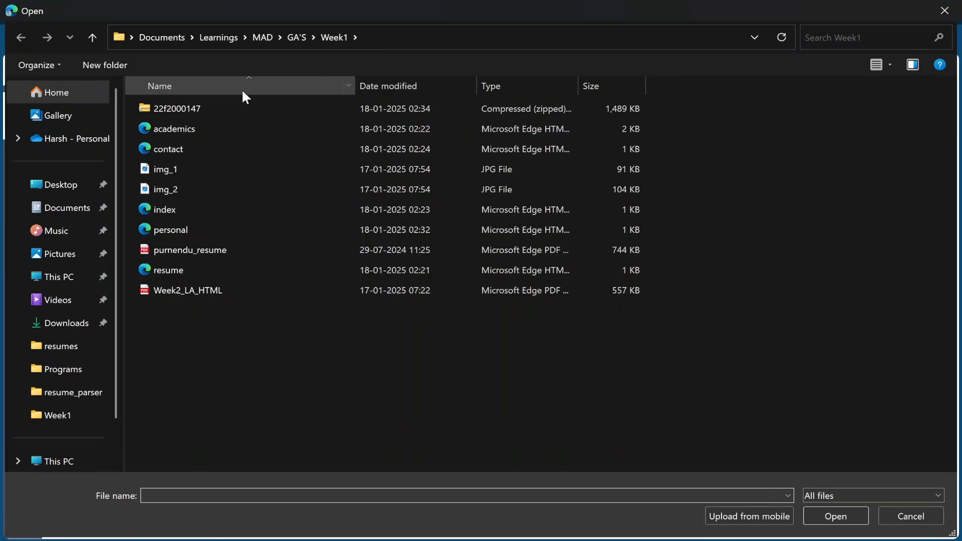
{"action": "left_click", "coordinate": [835, 516]}
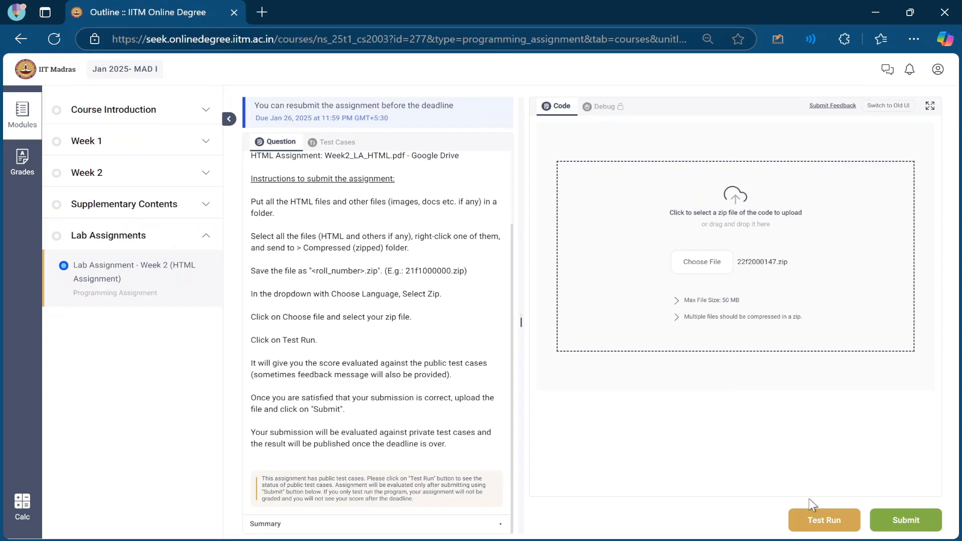
{"action": "left_click", "coordinate": [824, 520]}
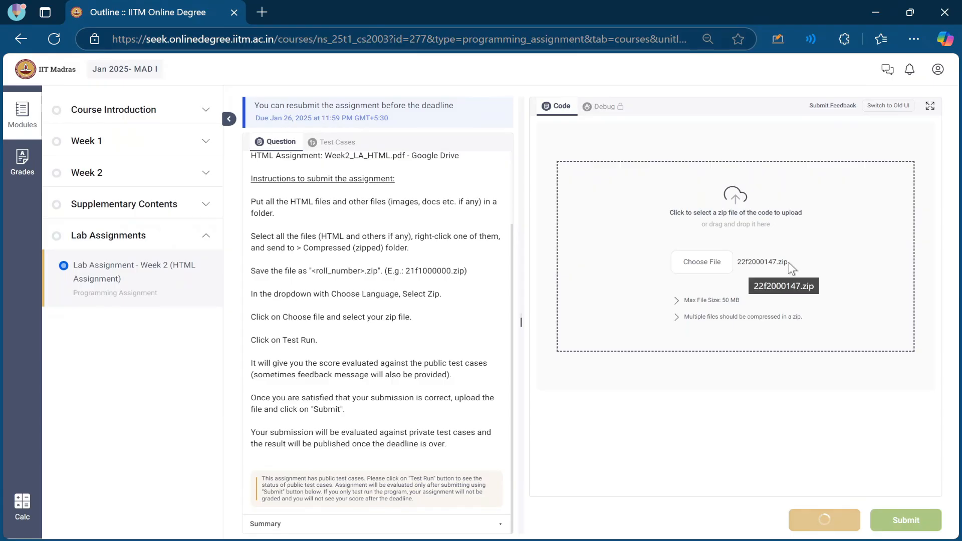
{"action": "left_click", "coordinate": [338, 142]}
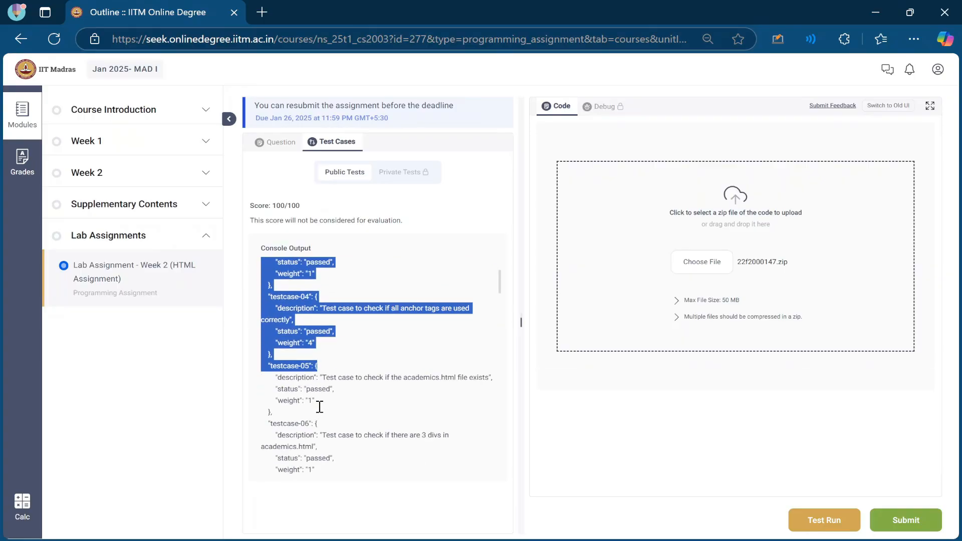
{"action": "scroll", "scroll_direction": "down", "scroll_amount": 3}
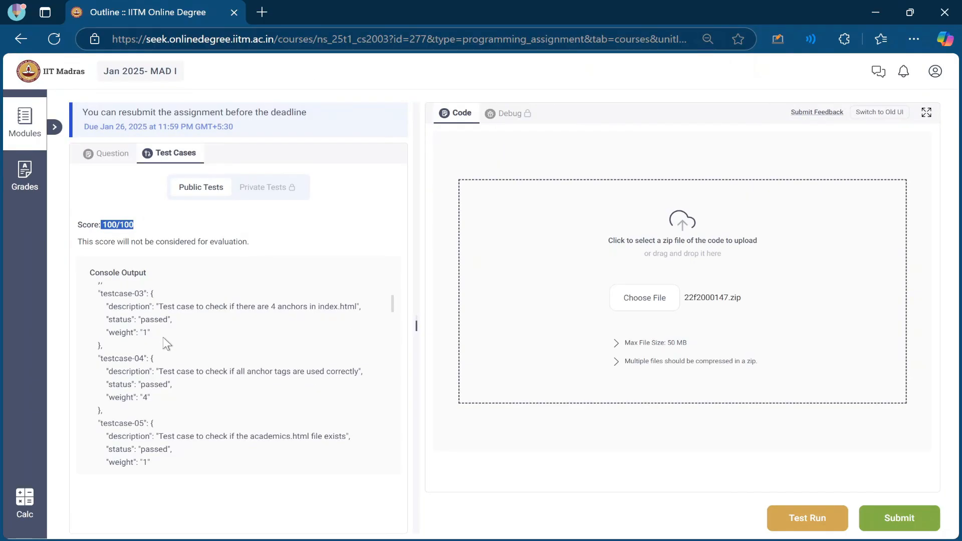
- Confirm the 100/100 score and submit the assignment, getting a Submission Successful notice
{"action": "double_click", "coordinate": [154, 320]}
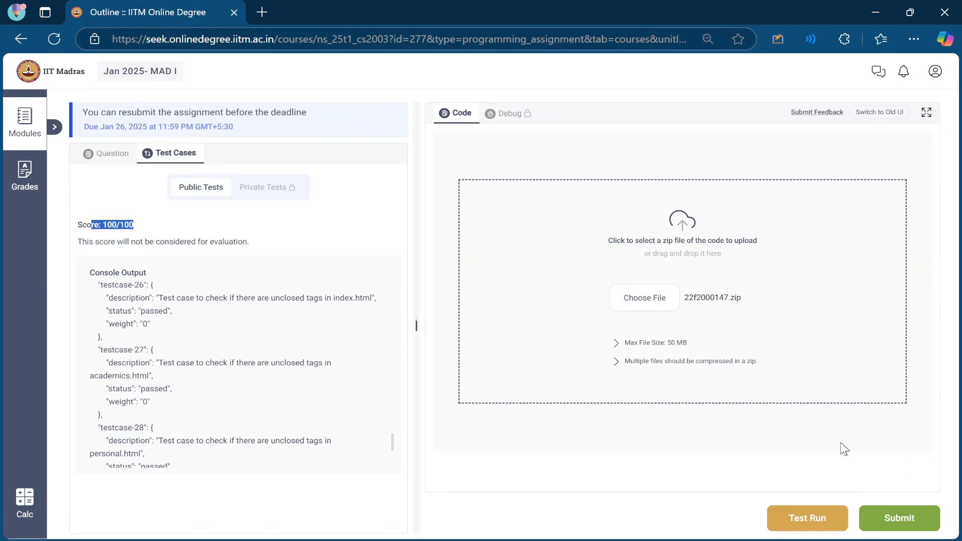
{"action": "left_click", "coordinate": [900, 518]}
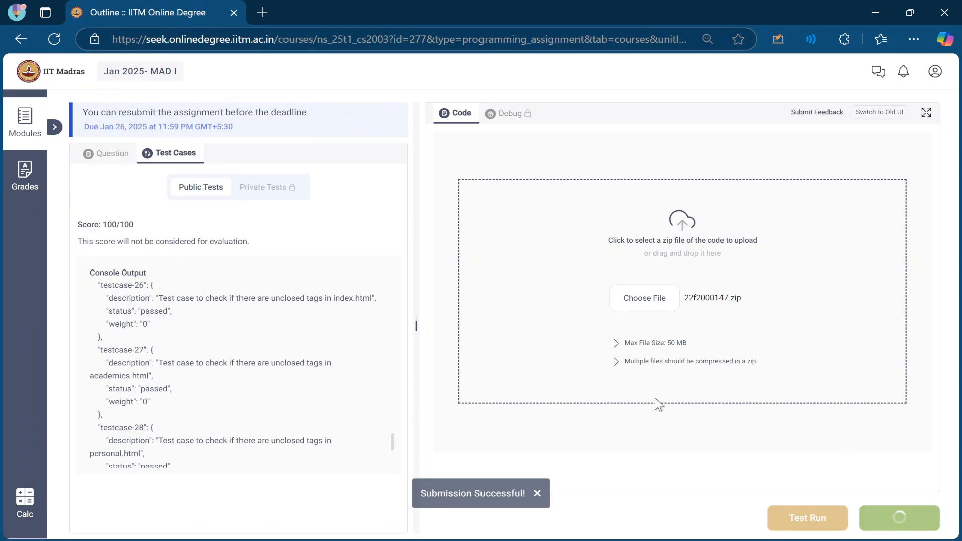